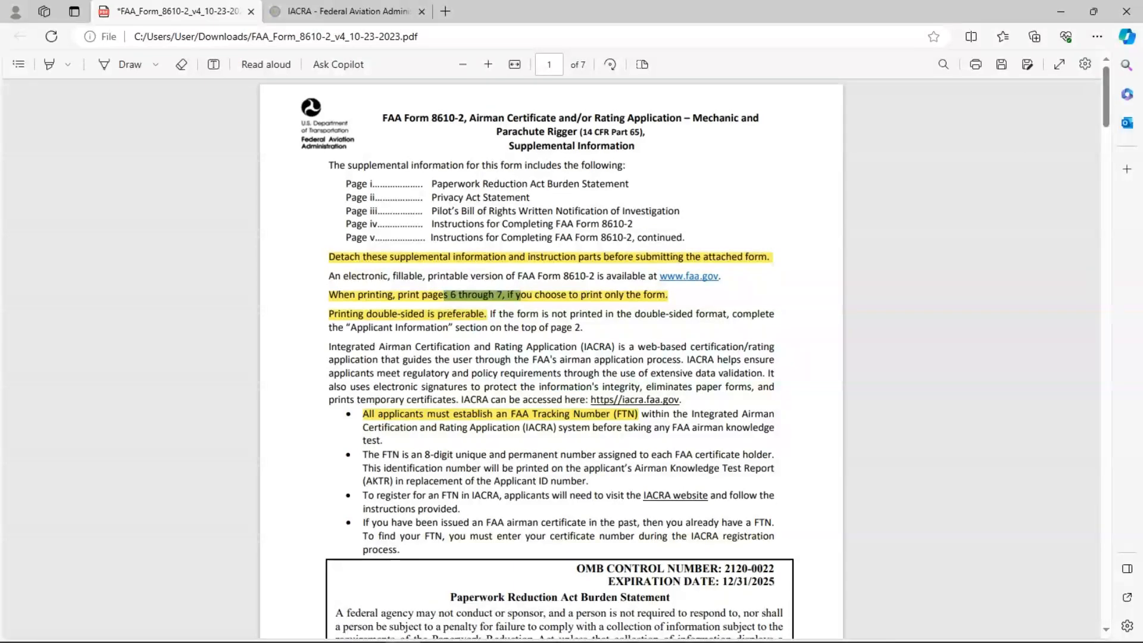
mouse_move(564, 319)
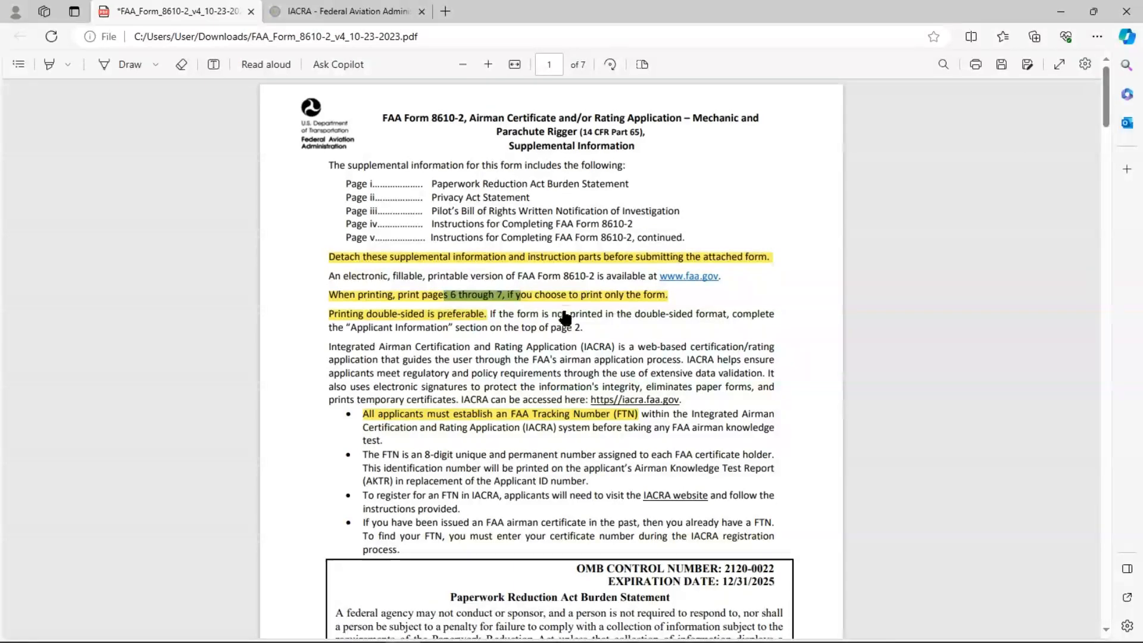
mouse_move(350, 309)
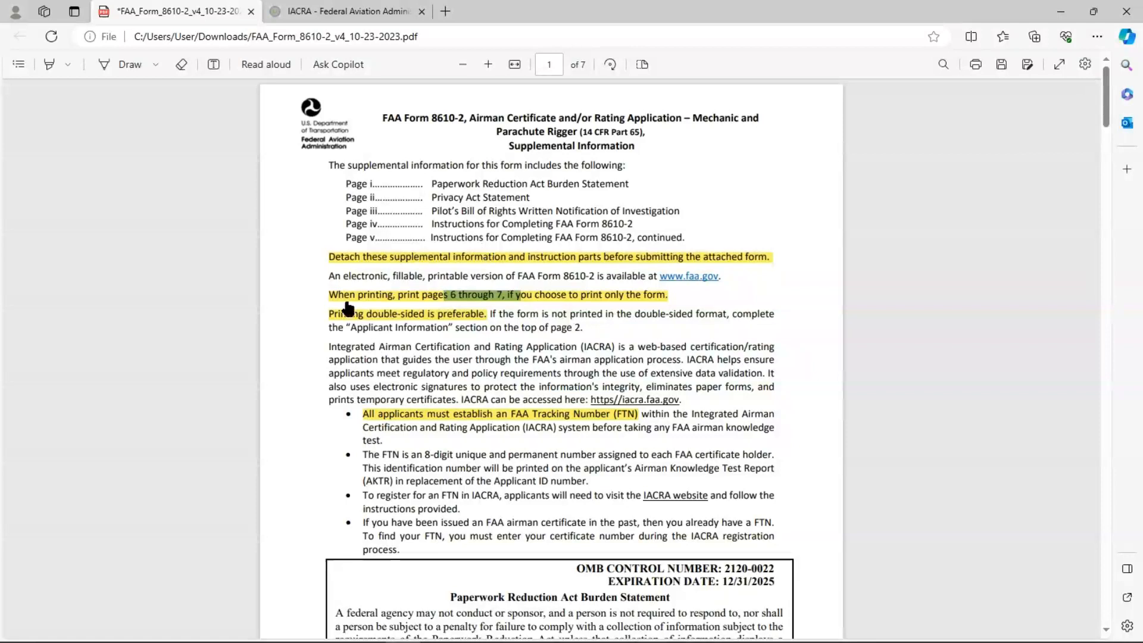
mouse_move(490, 301)
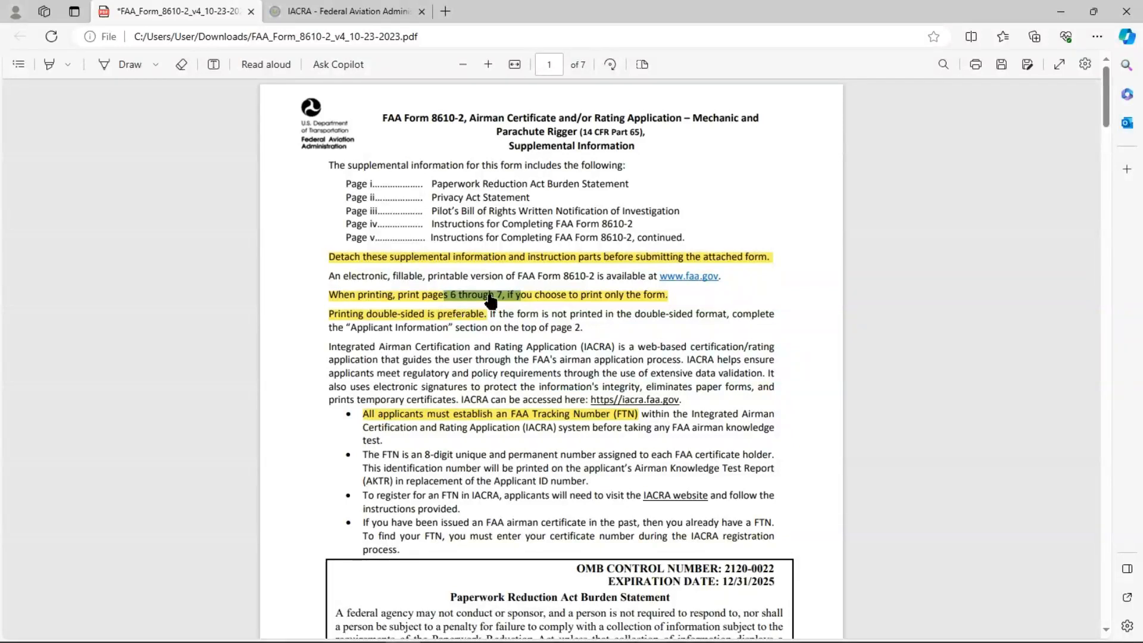
mouse_move(447, 317)
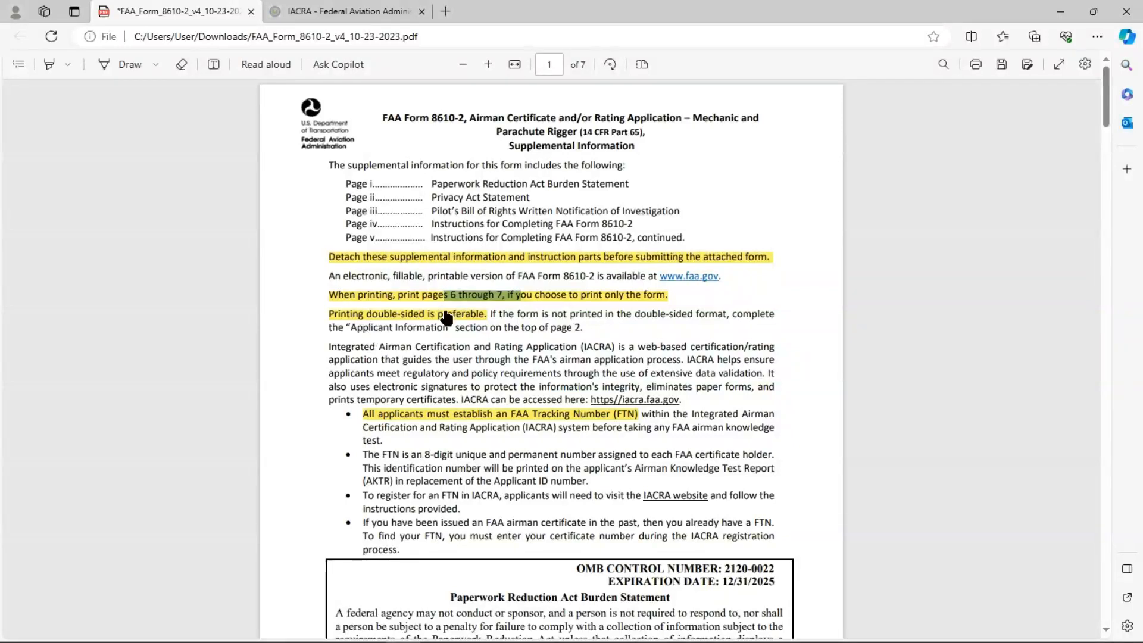
mouse_move(558, 271)
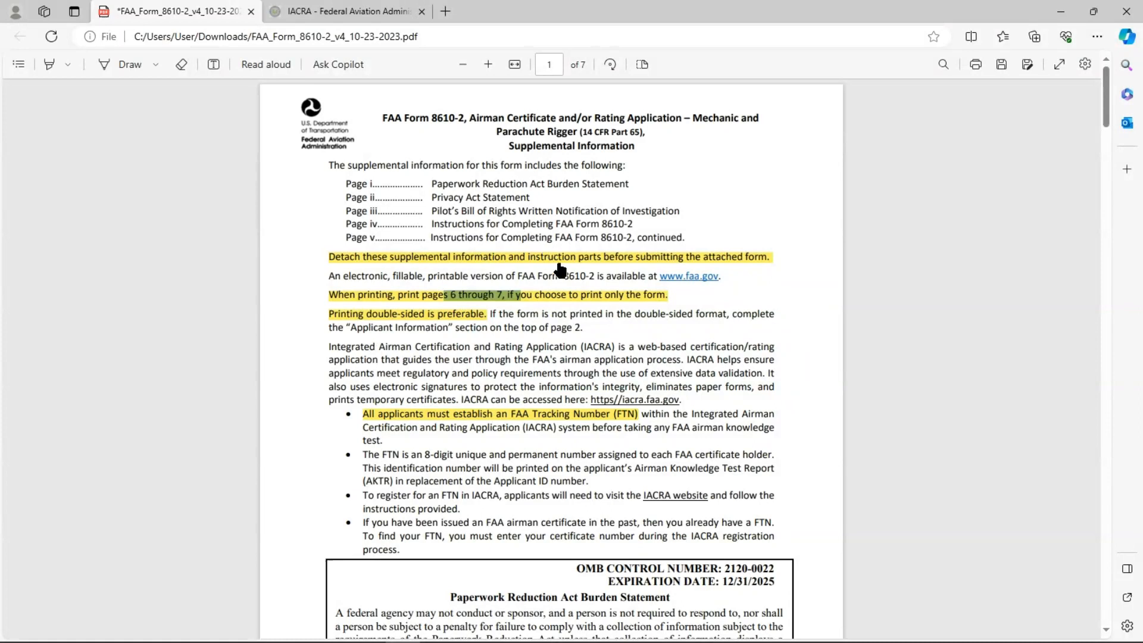
mouse_move(528, 316)
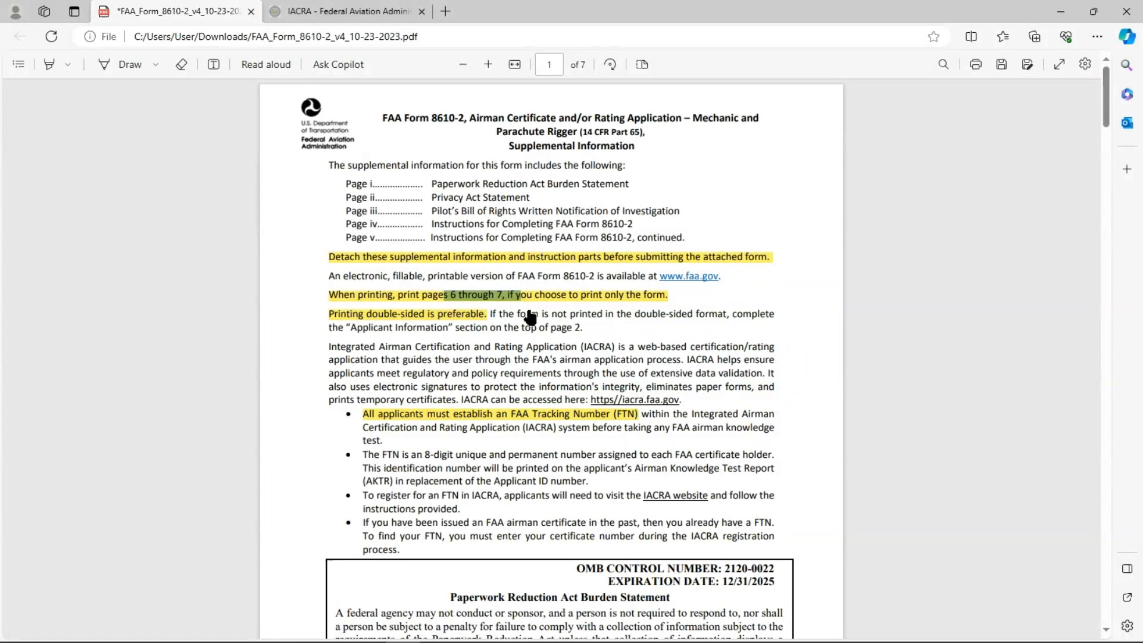
mouse_move(524, 312)
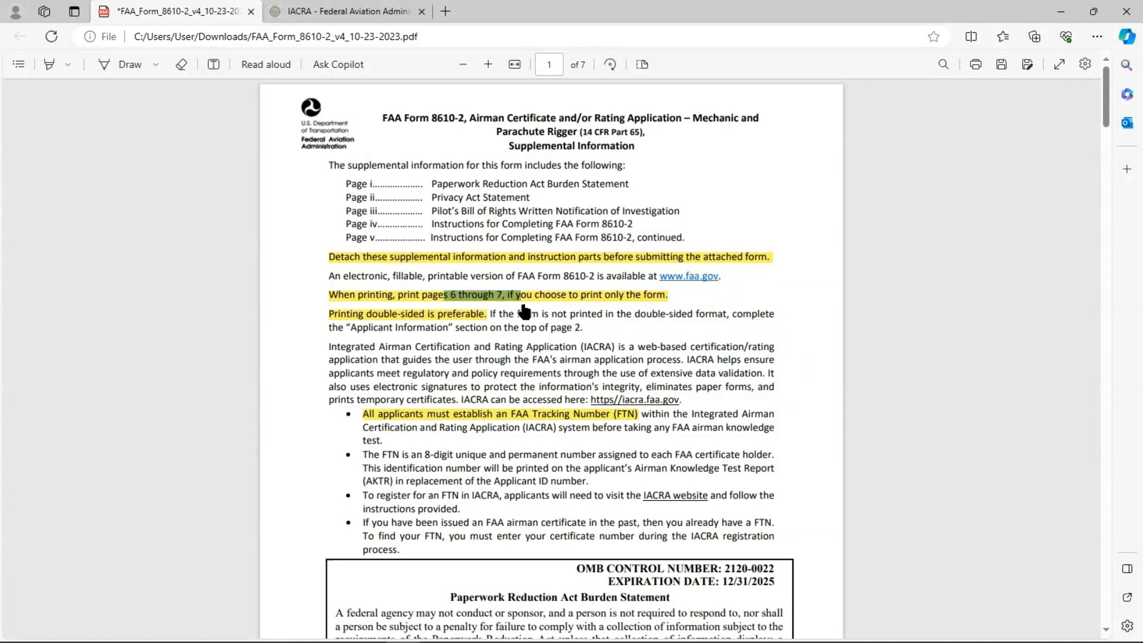
- Scroll down from page 1 to the application form on page 6
scroll(down, 3)
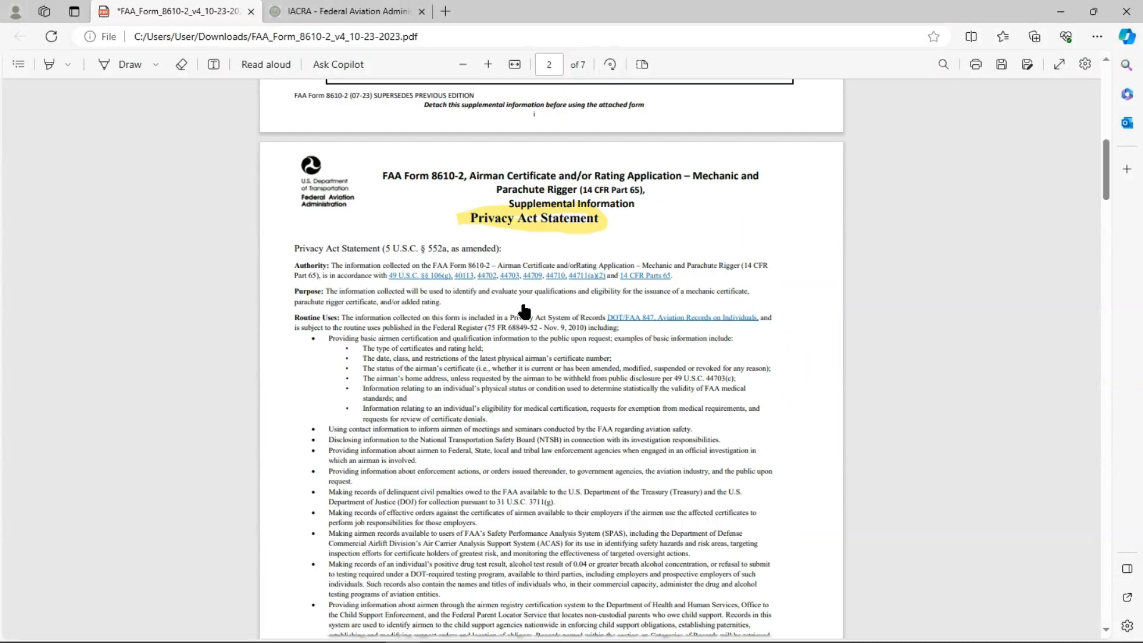
scroll(down, 3)
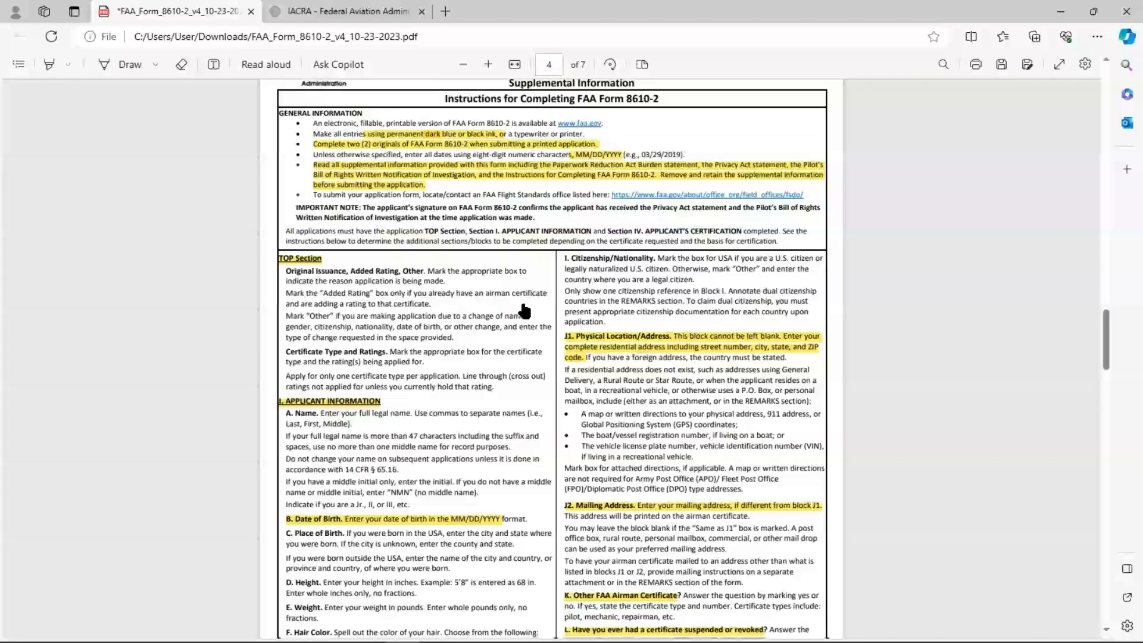
scroll(down, 3)
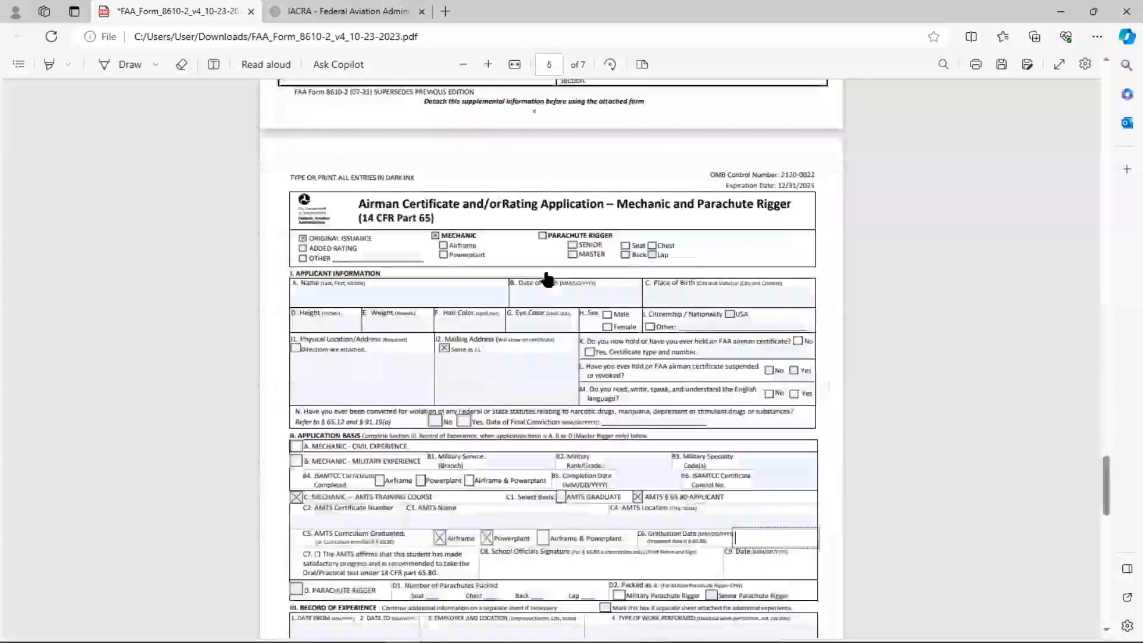
mouse_move(569, 206)
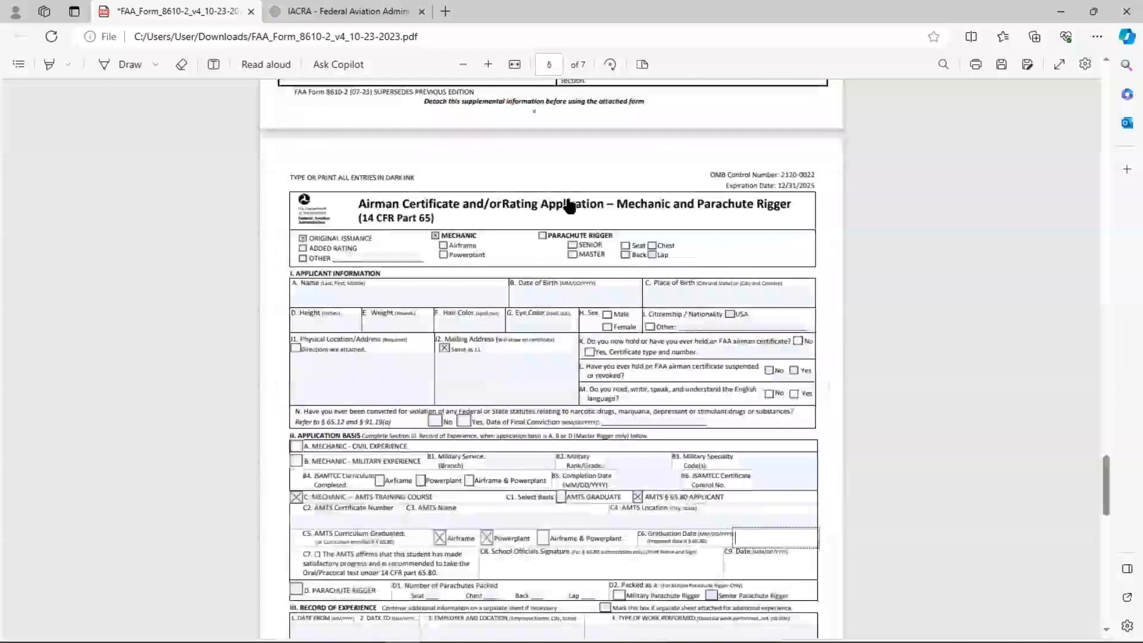
mouse_move(306, 336)
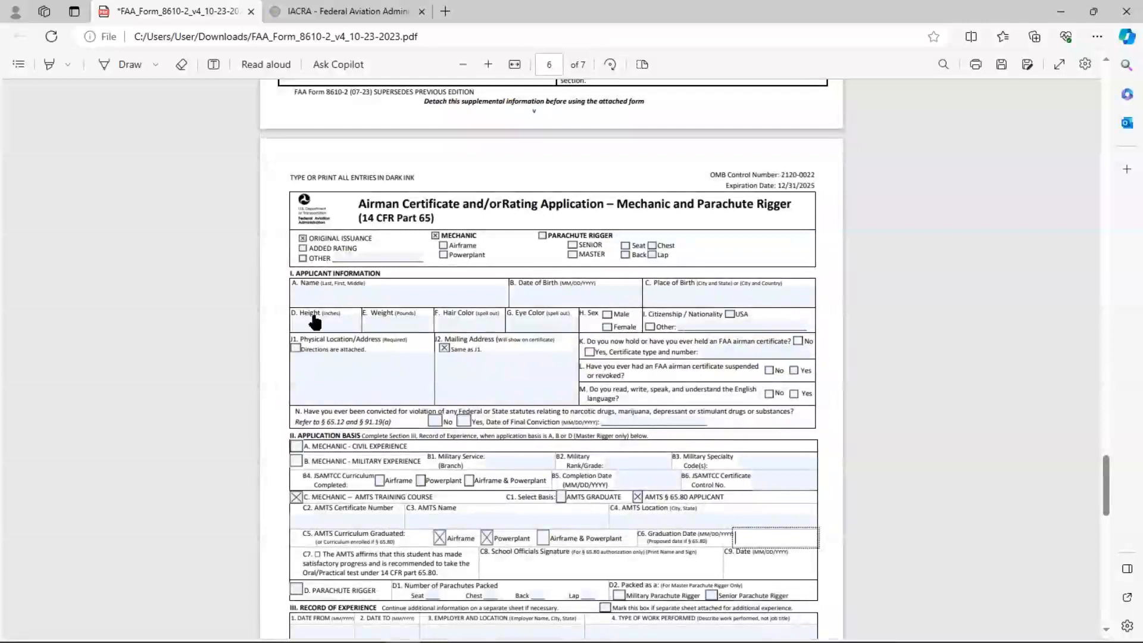
scroll(up, 3)
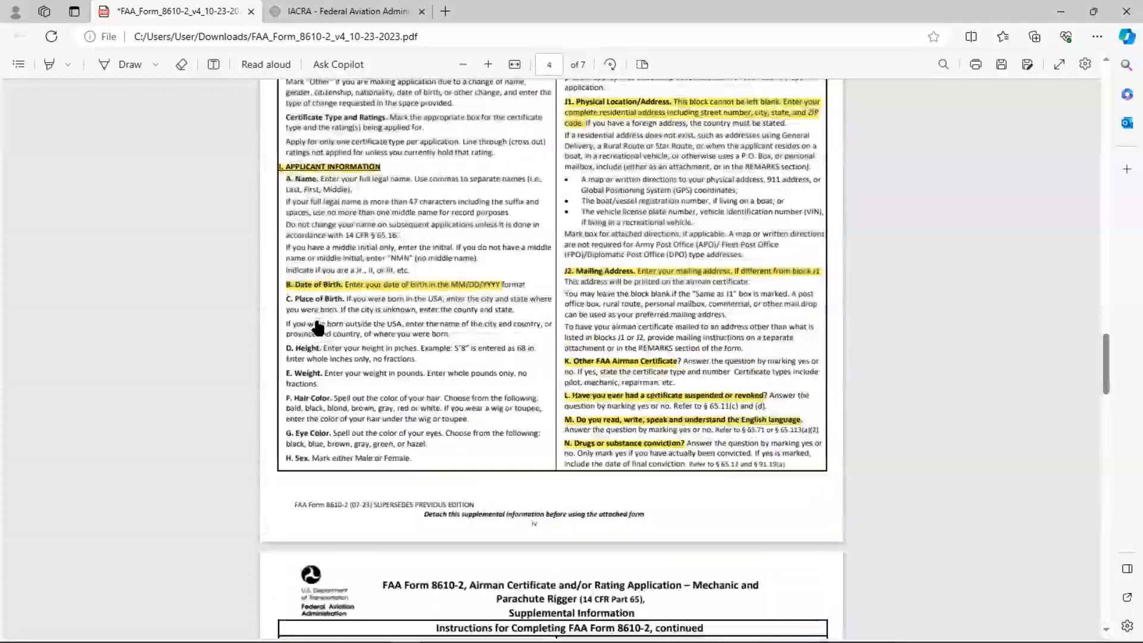
scroll(up, 3)
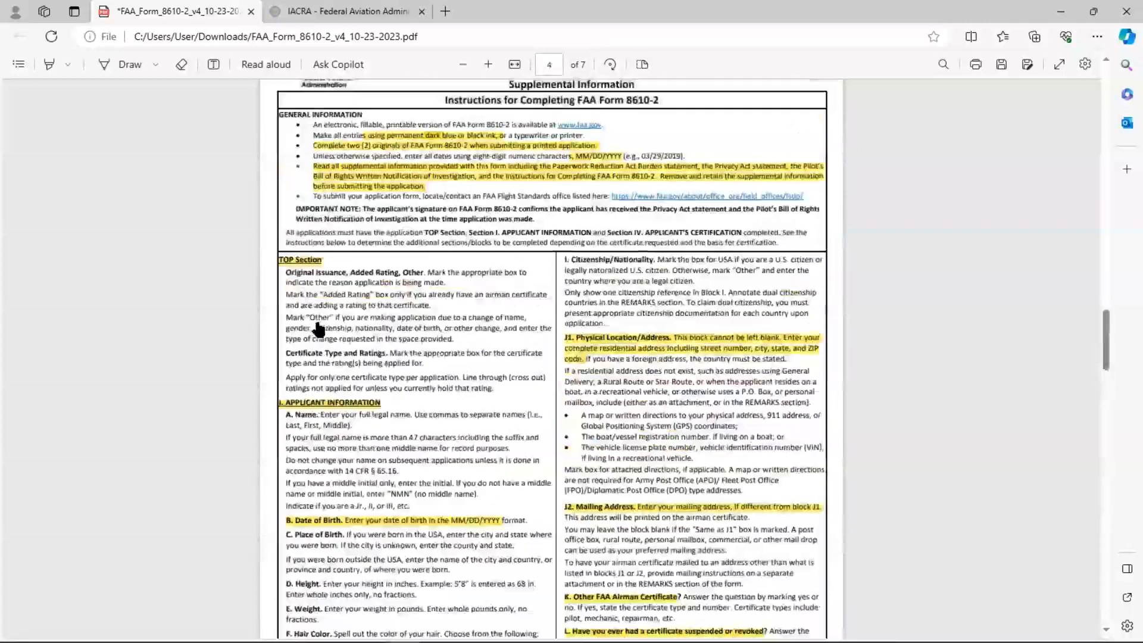
mouse_move(511, 117)
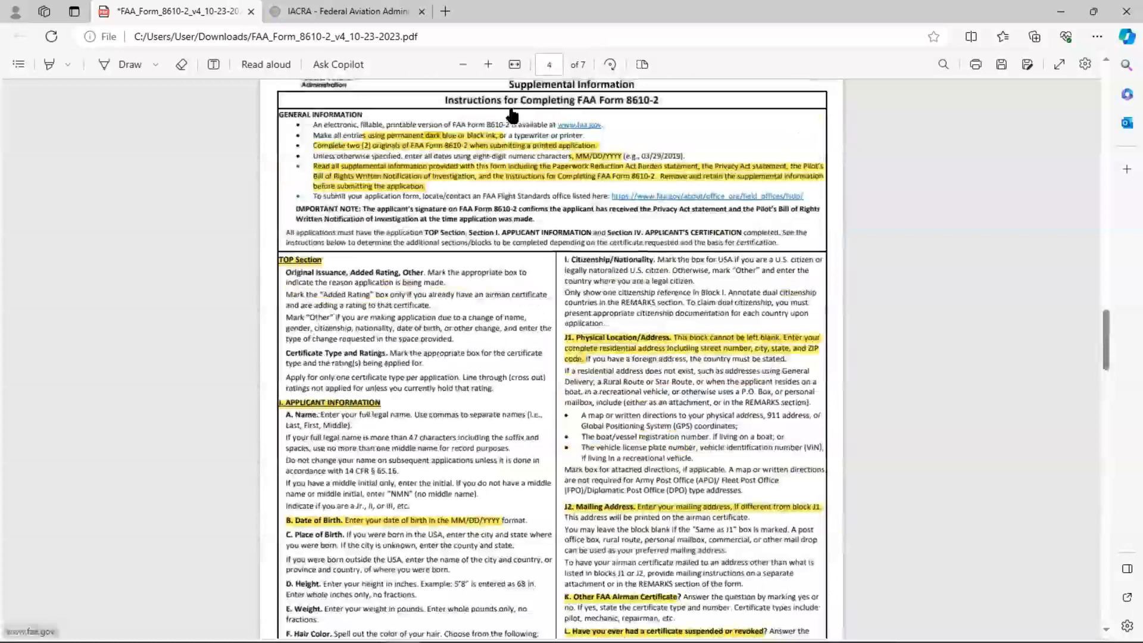
mouse_move(258, 370)
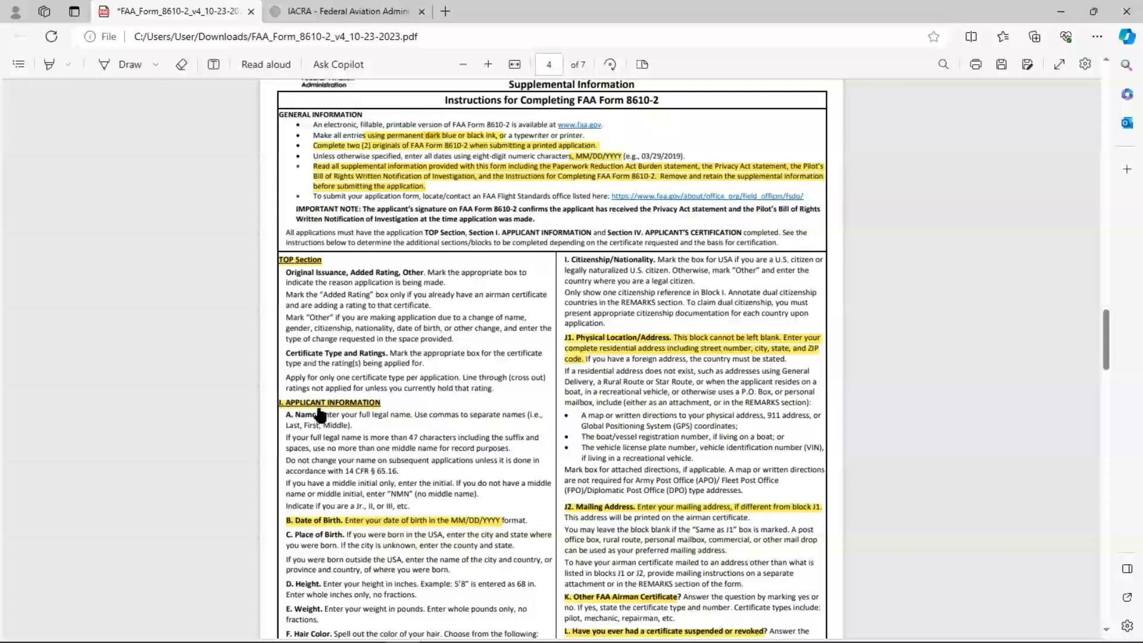
scroll(down, 3)
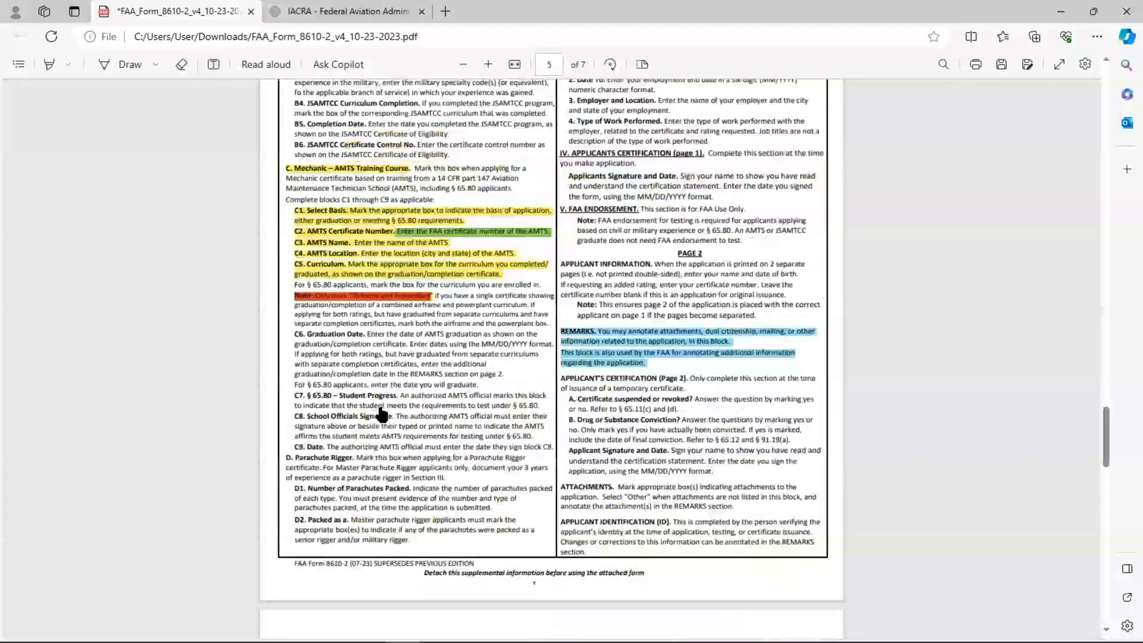
scroll(up, 3)
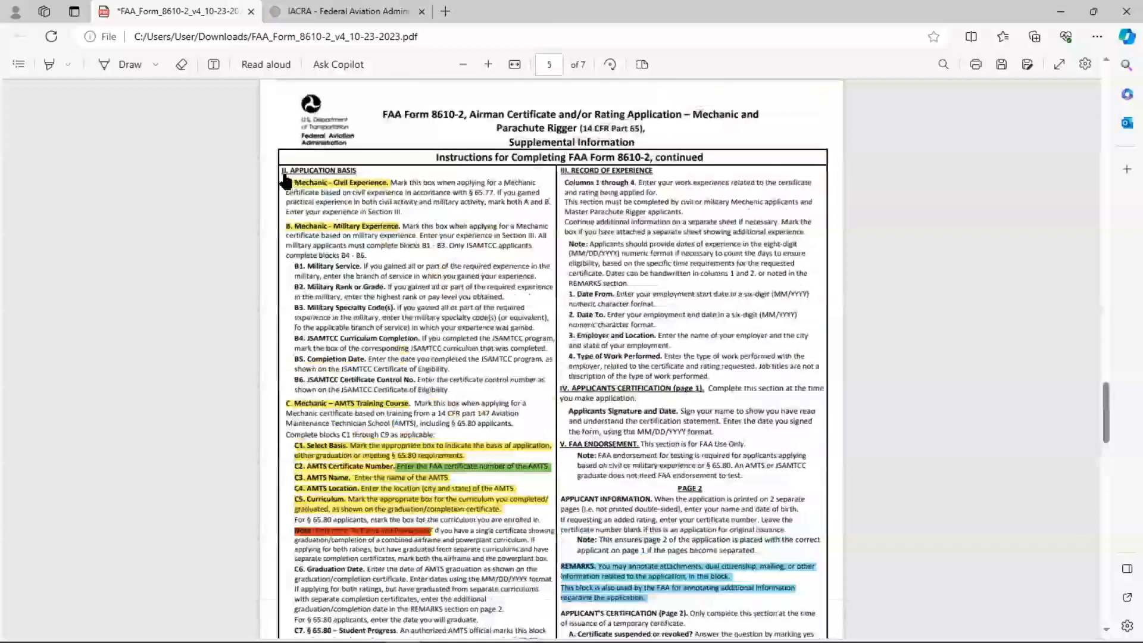
scroll(down, 3)
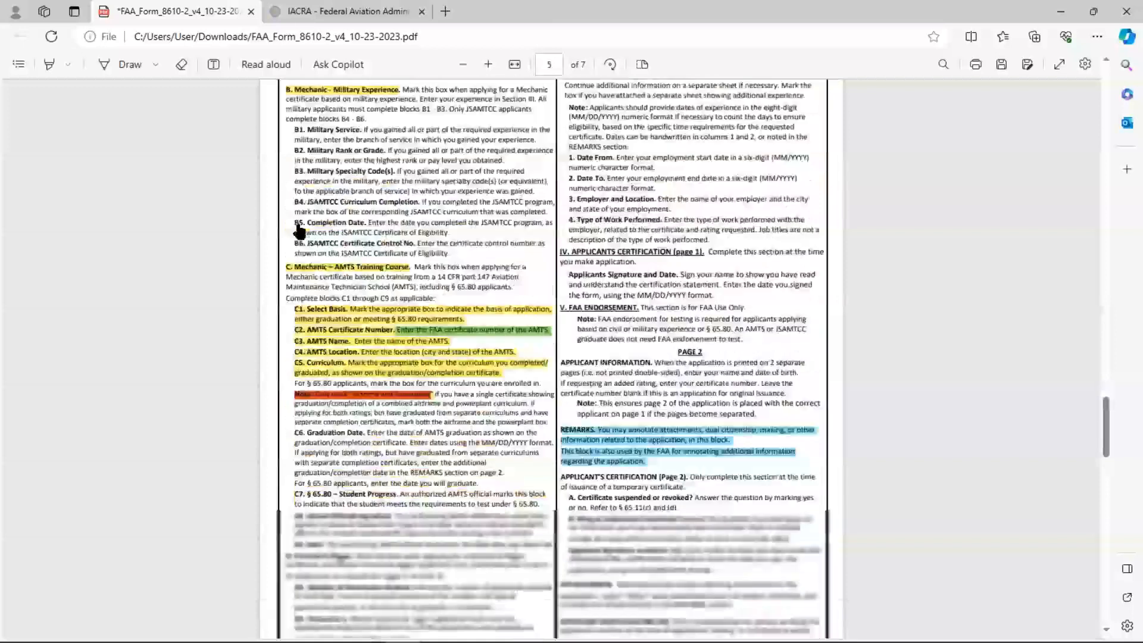
scroll(down, 3)
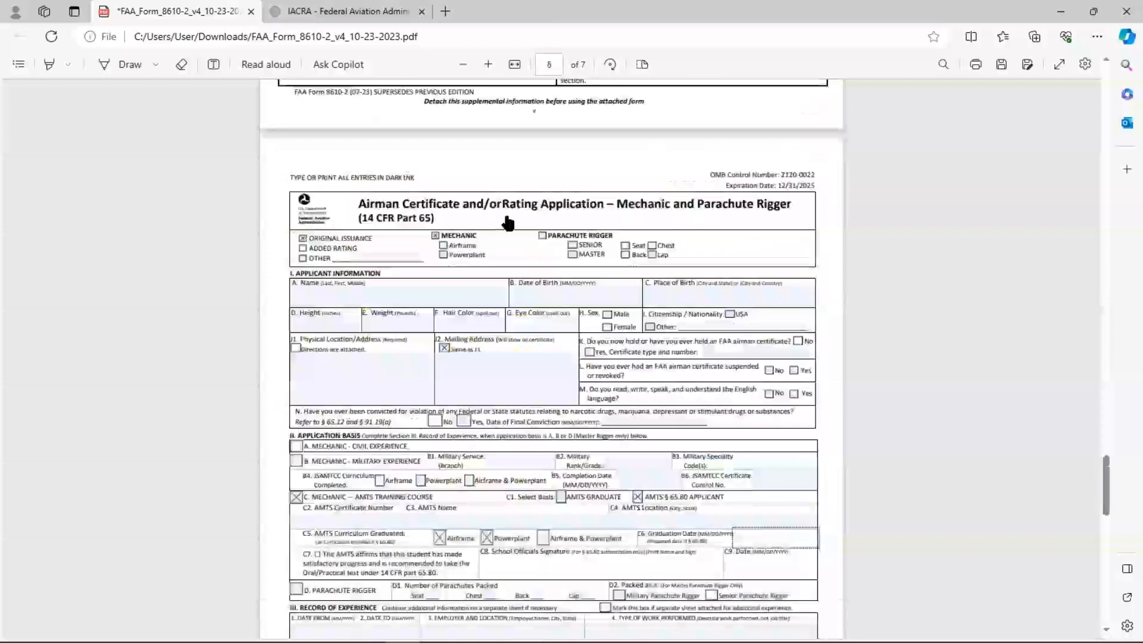
mouse_move(414, 212)
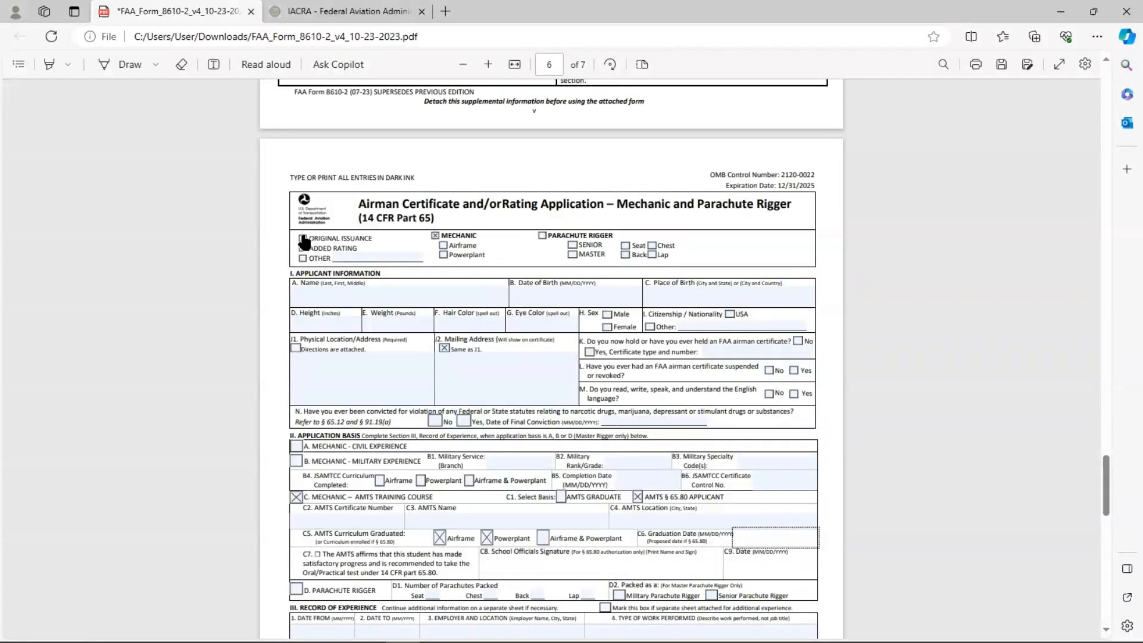
click(301, 238)
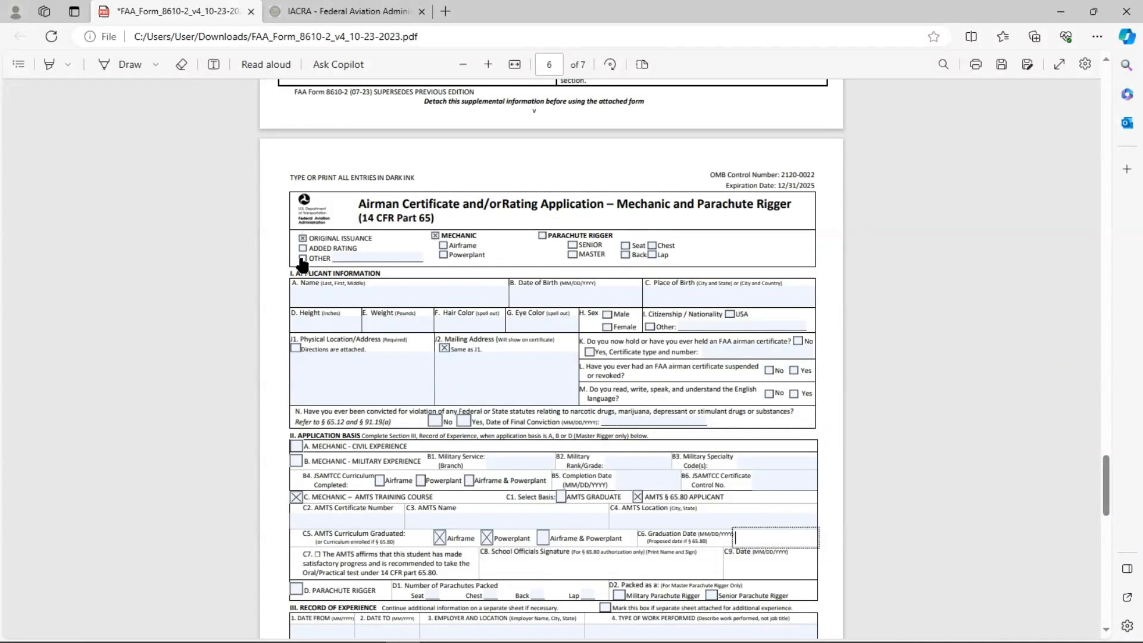
mouse_move(408, 243)
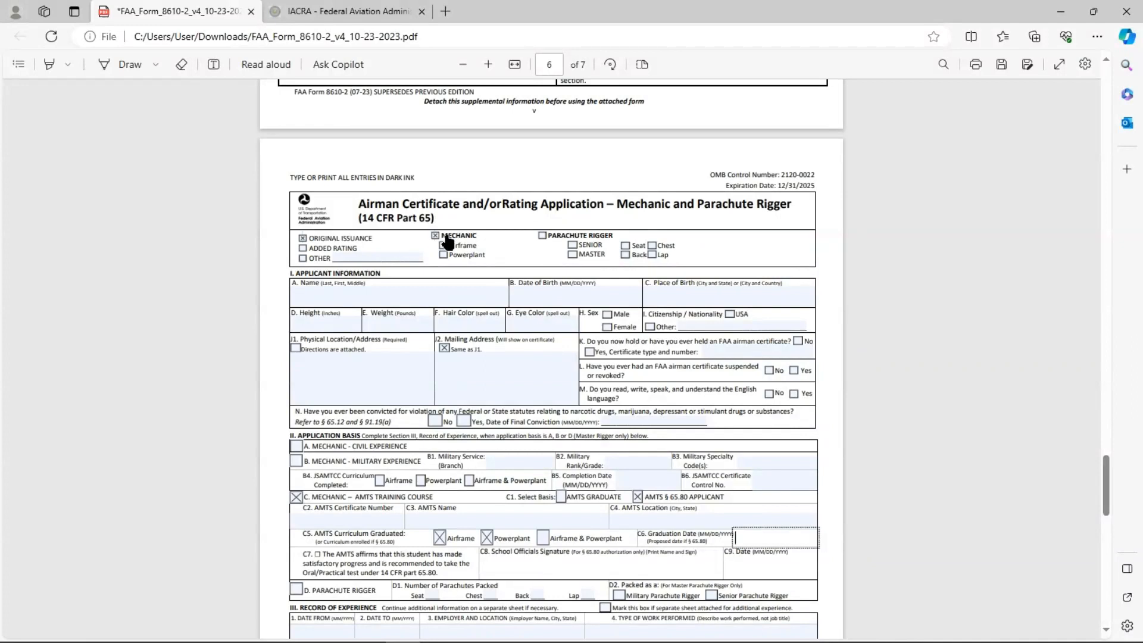
click(443, 245)
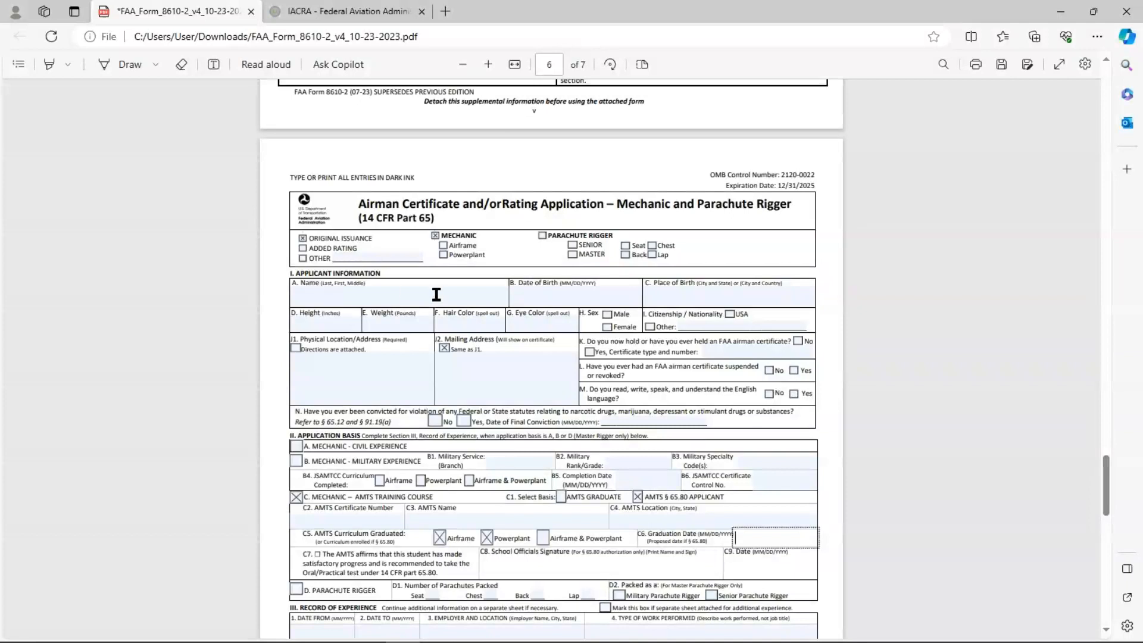
mouse_move(394, 297)
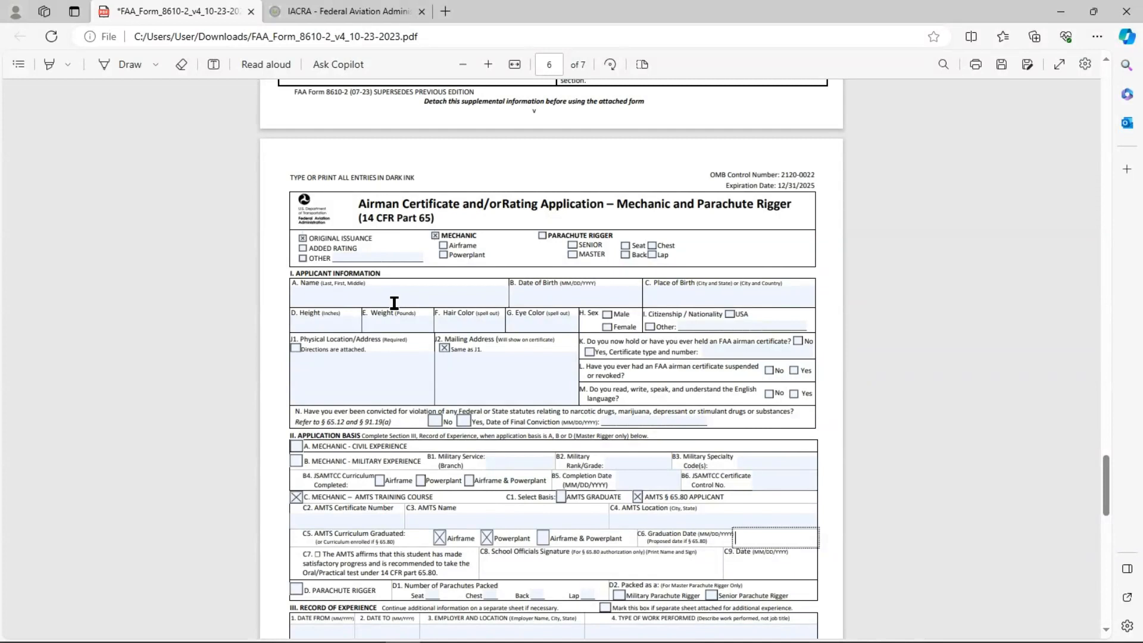
mouse_move(562, 298)
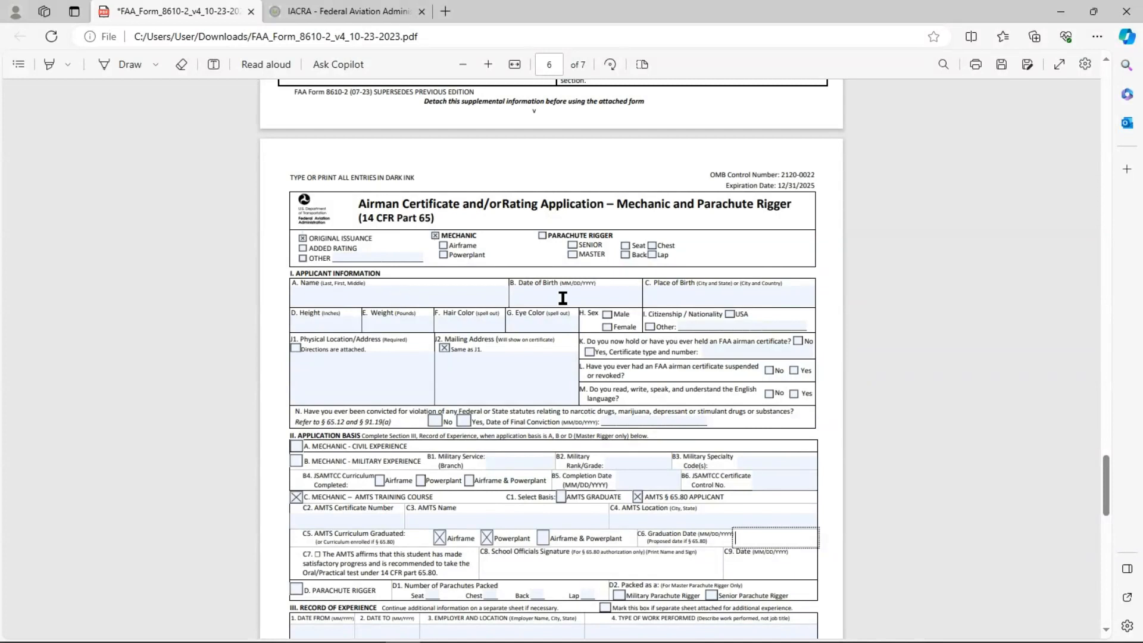
mouse_move(295, 289)
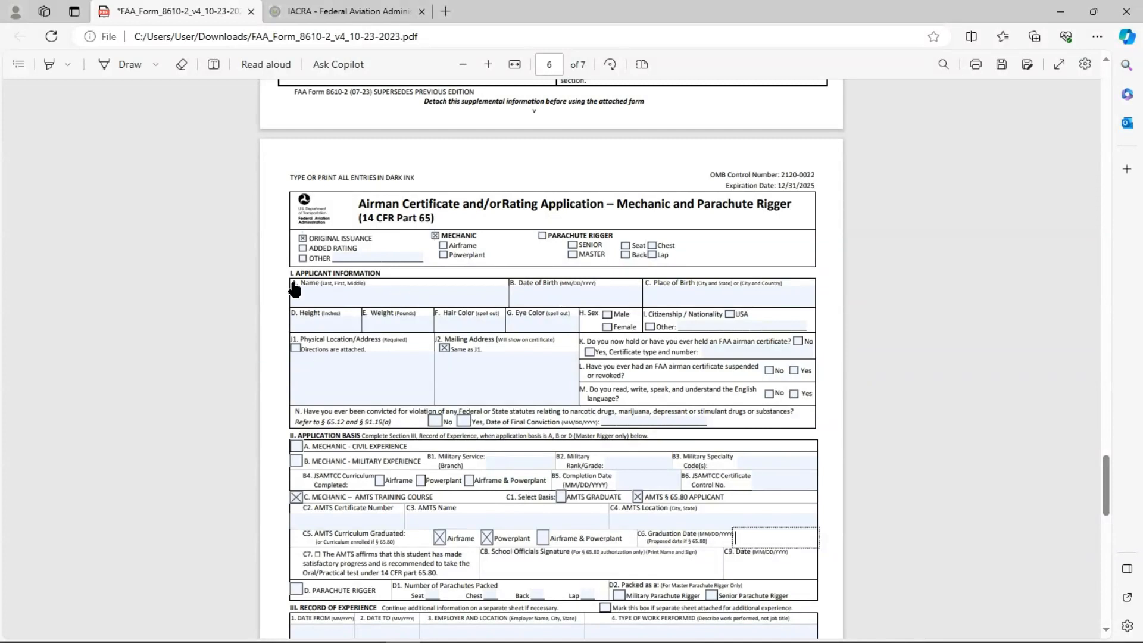
mouse_move(327, 420)
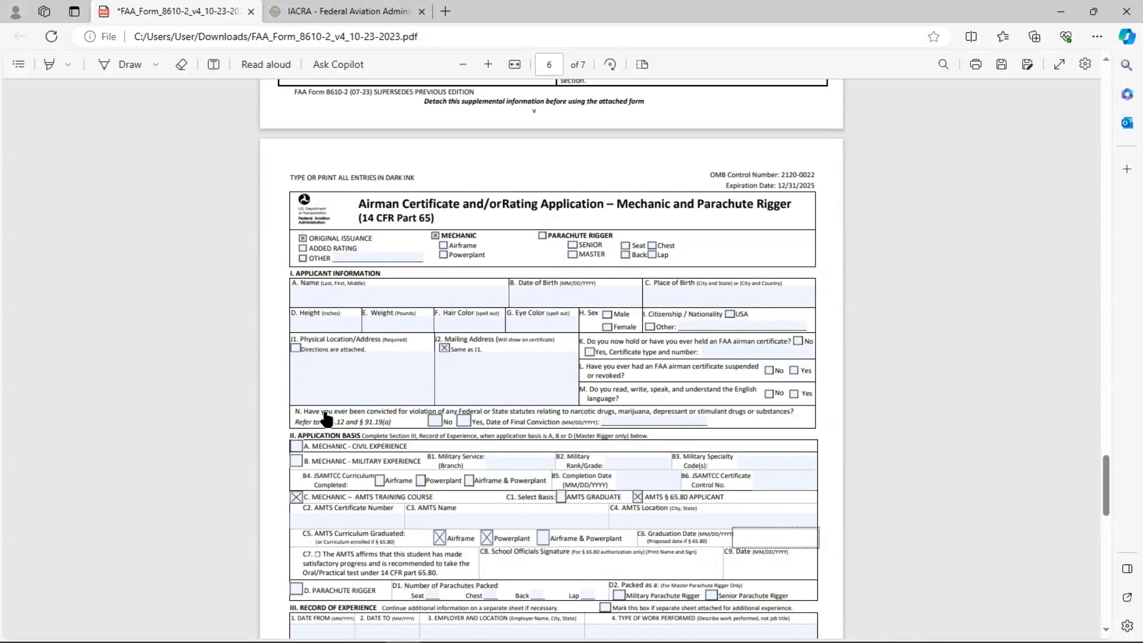
mouse_move(376, 364)
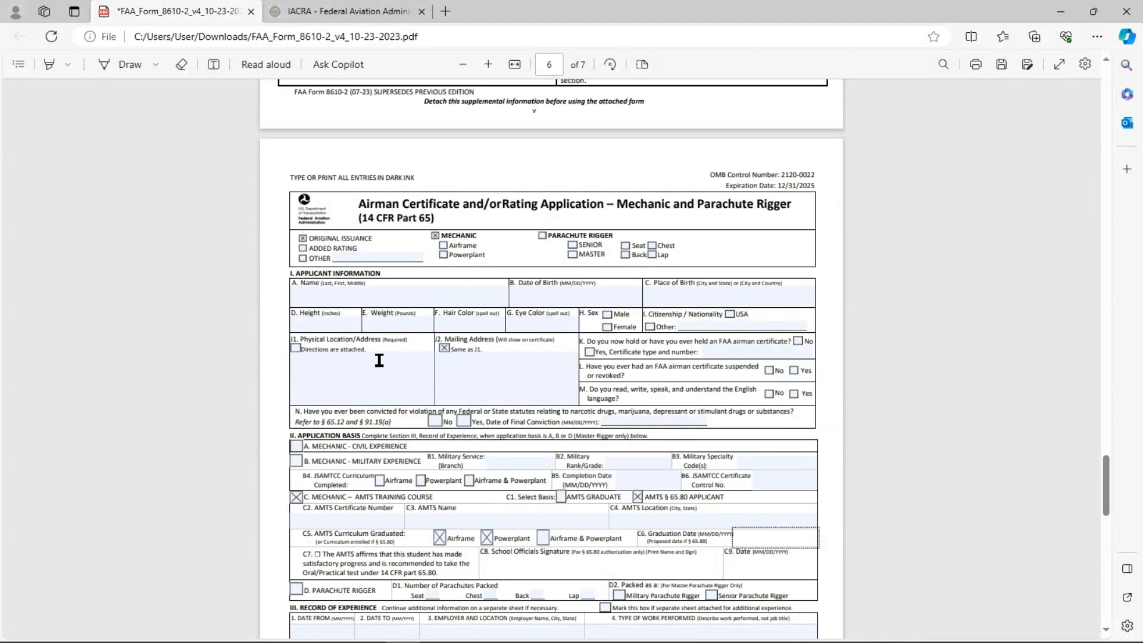
click(736, 537)
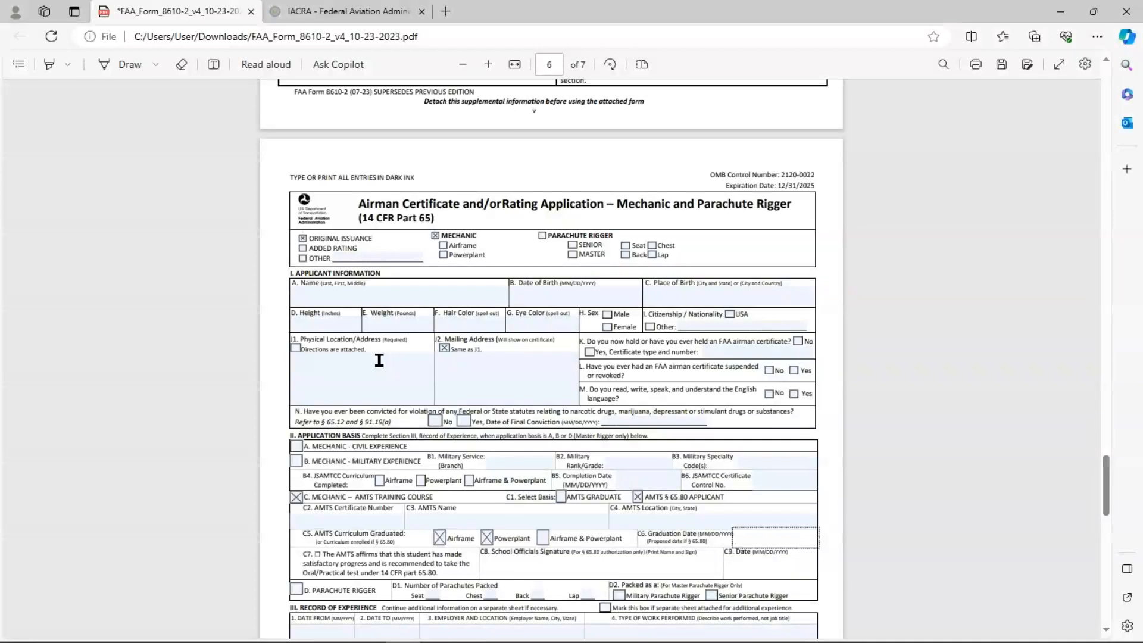
mouse_move(449, 370)
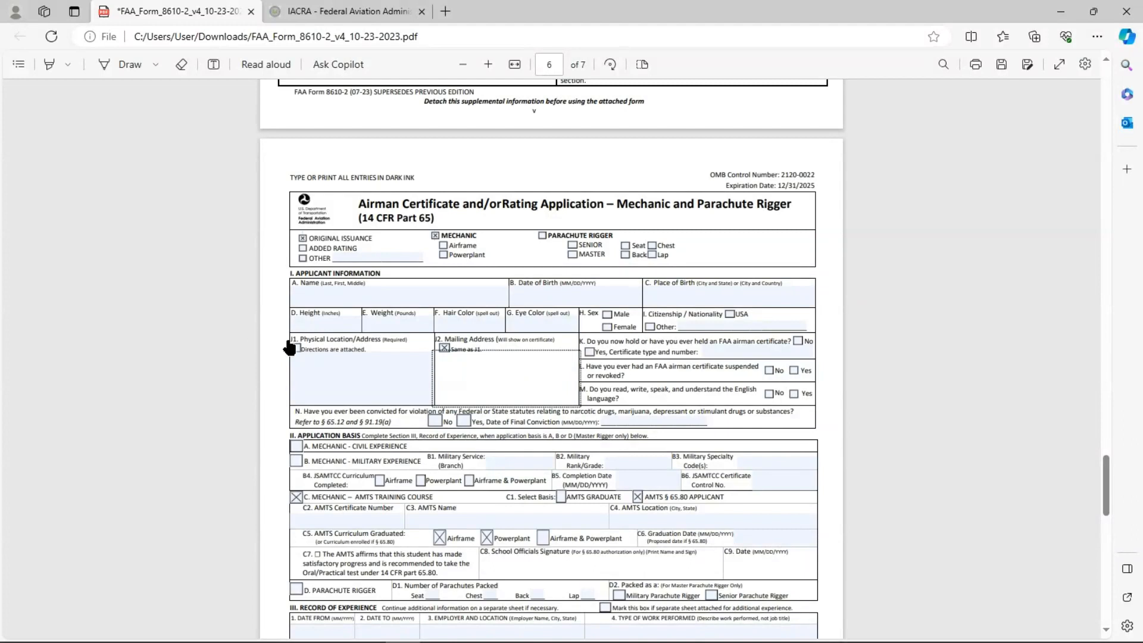
mouse_move(444, 368)
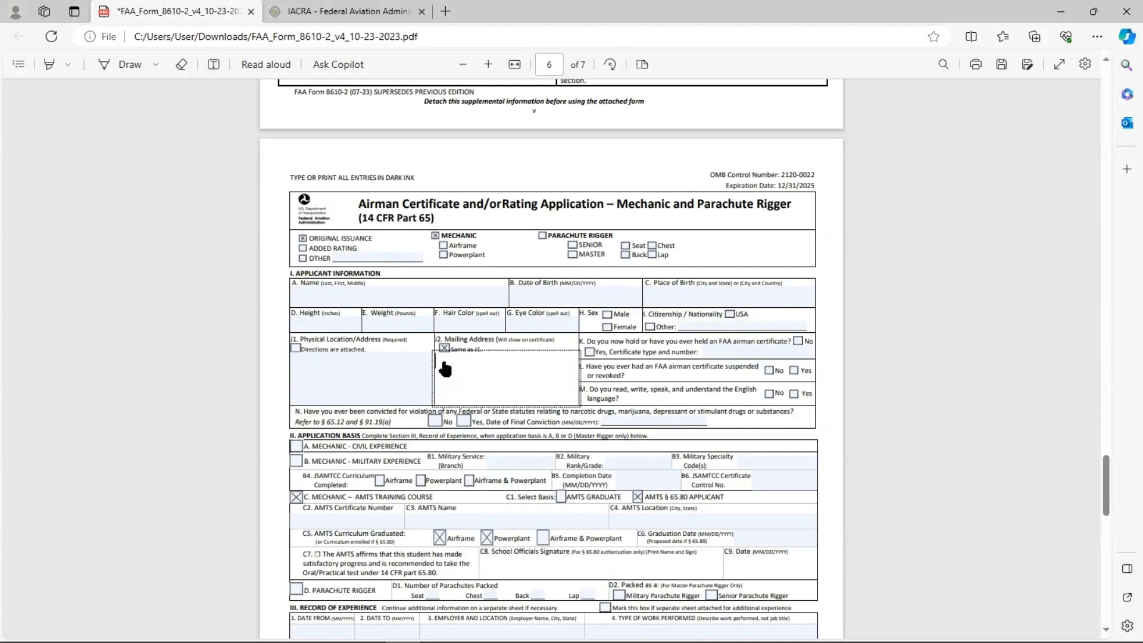
mouse_move(398, 391)
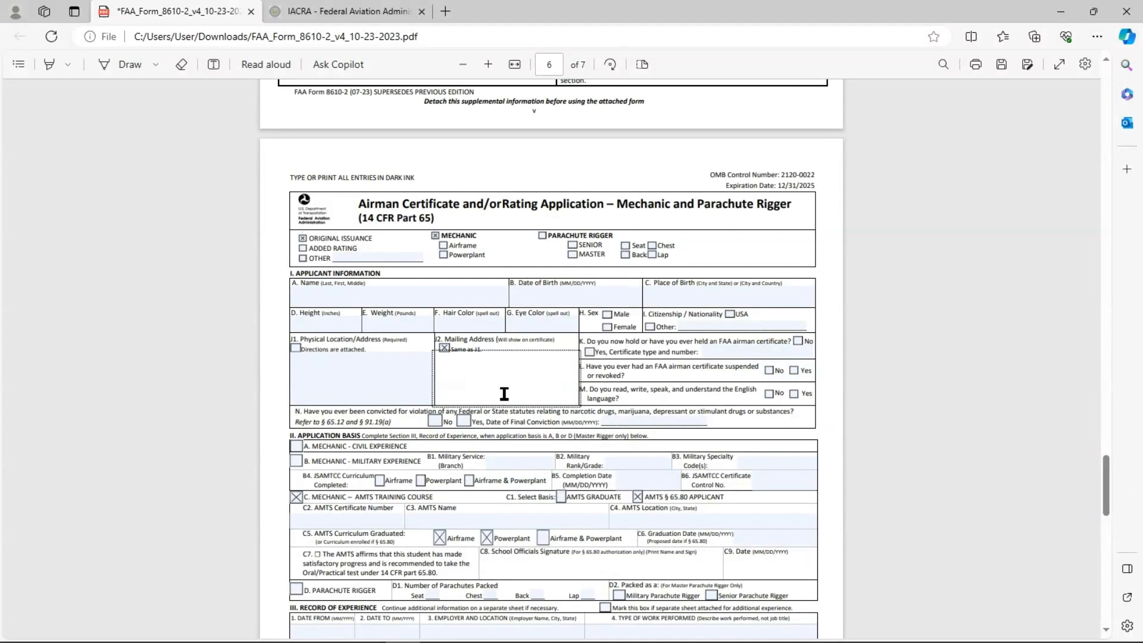
mouse_move(503, 375)
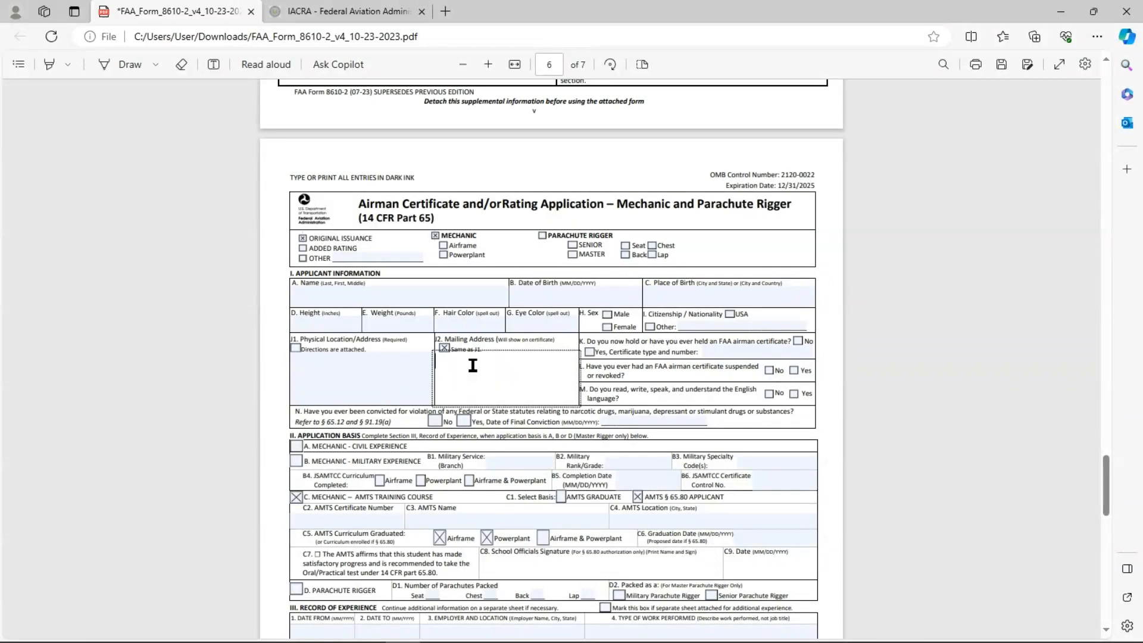
mouse_move(524, 396)
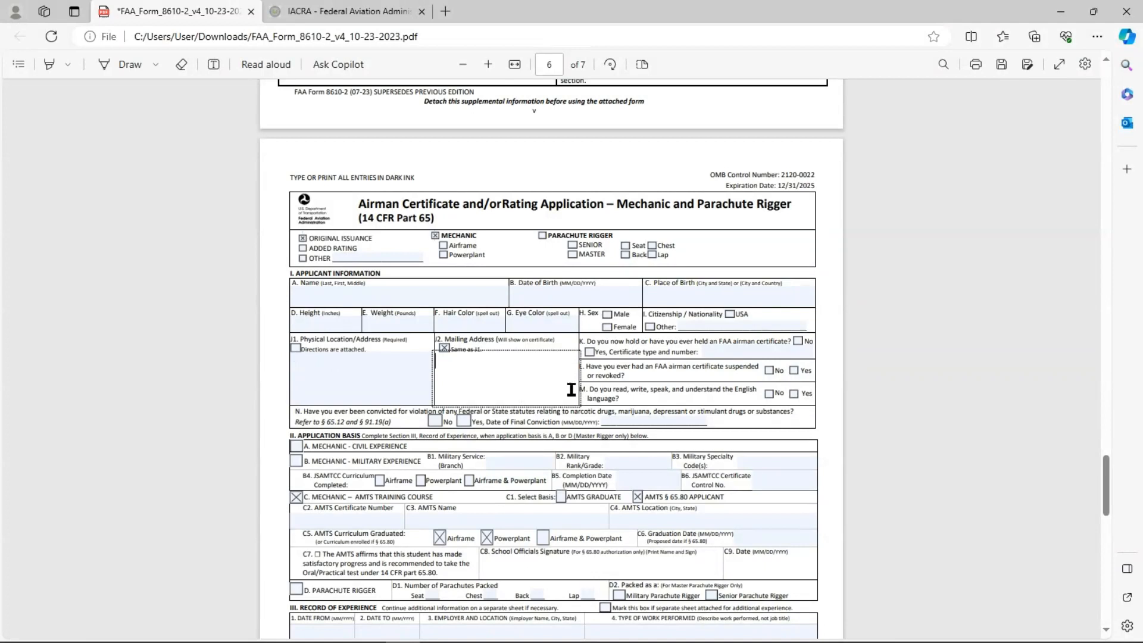
mouse_move(766, 394)
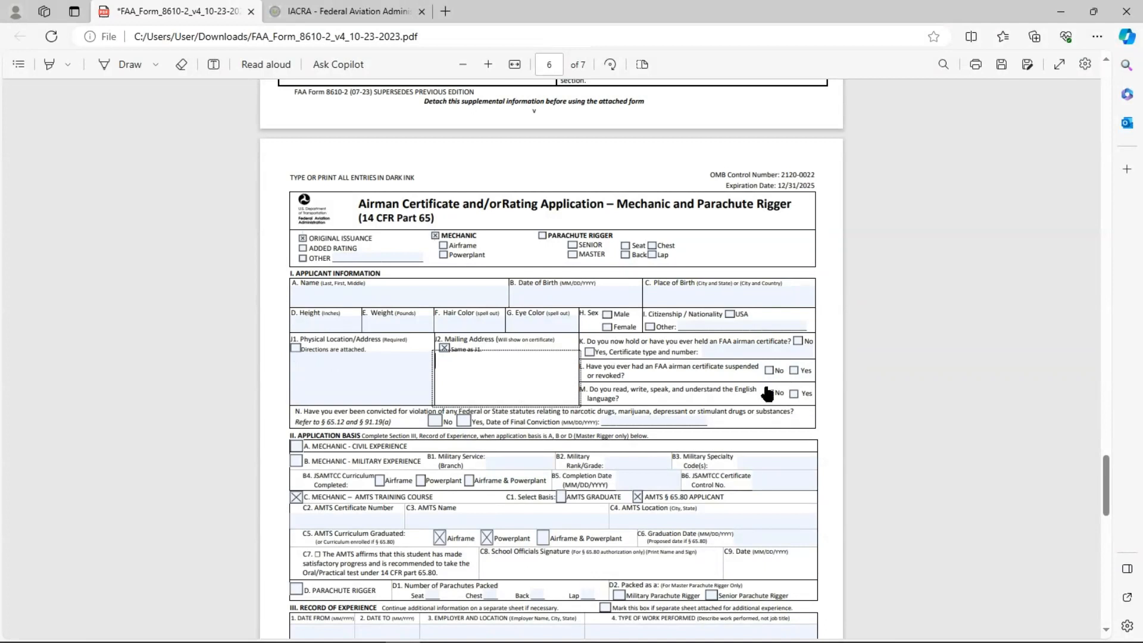
mouse_move(662, 423)
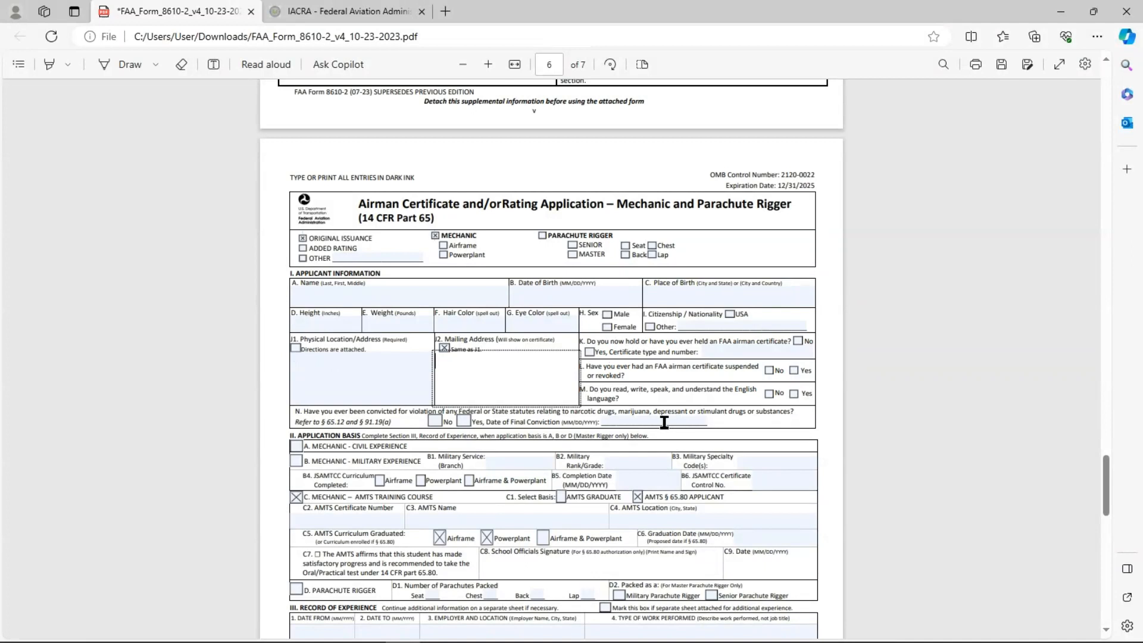
- Mark AMTS GRADUATE as the C1 basis in Section II, replacing the §65.80 applicant selection
scroll(down, 3)
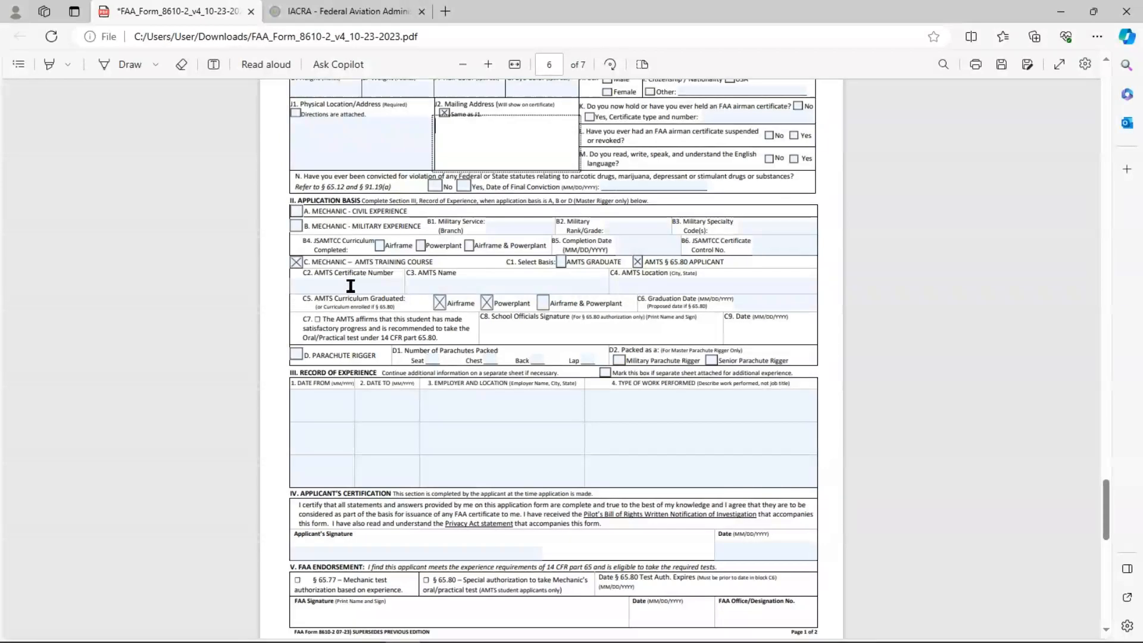
mouse_move(576, 272)
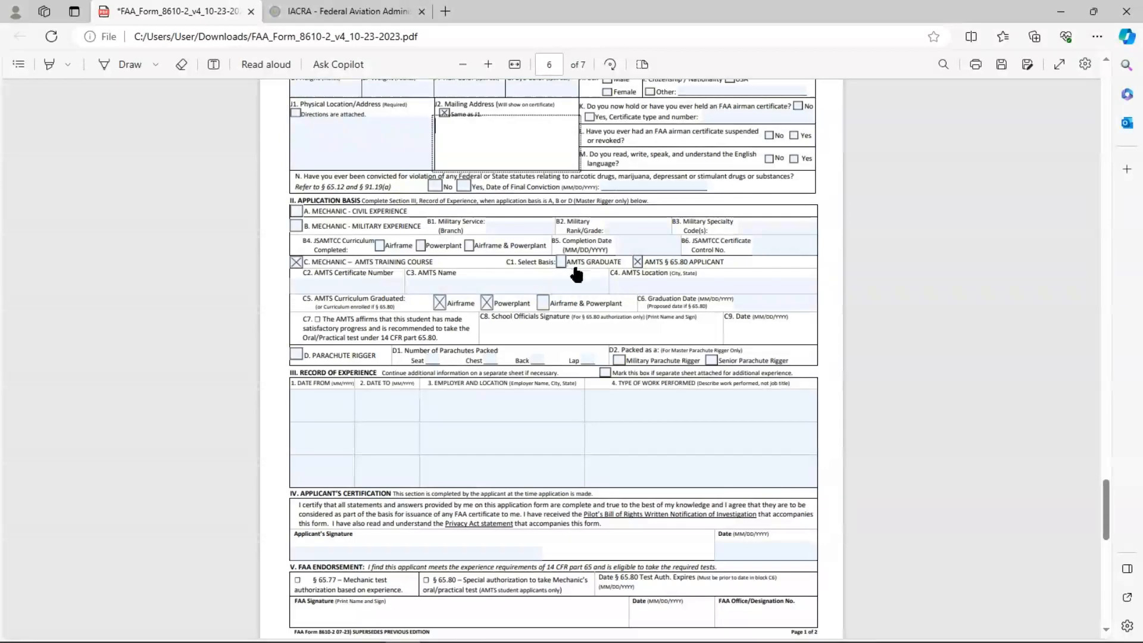
click(559, 261)
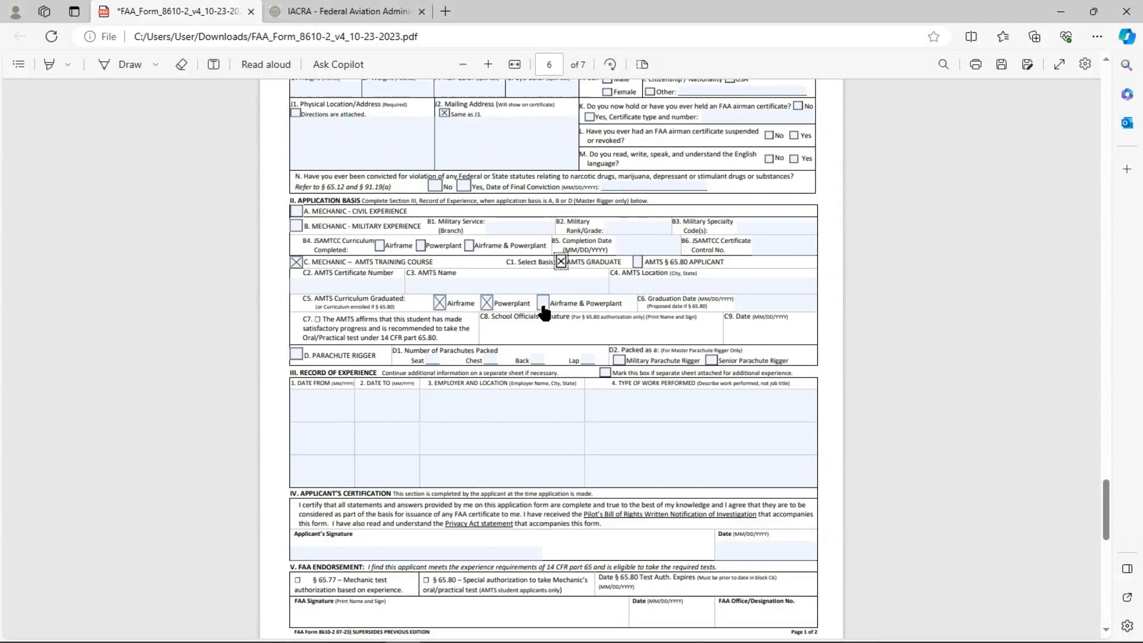
mouse_move(426, 289)
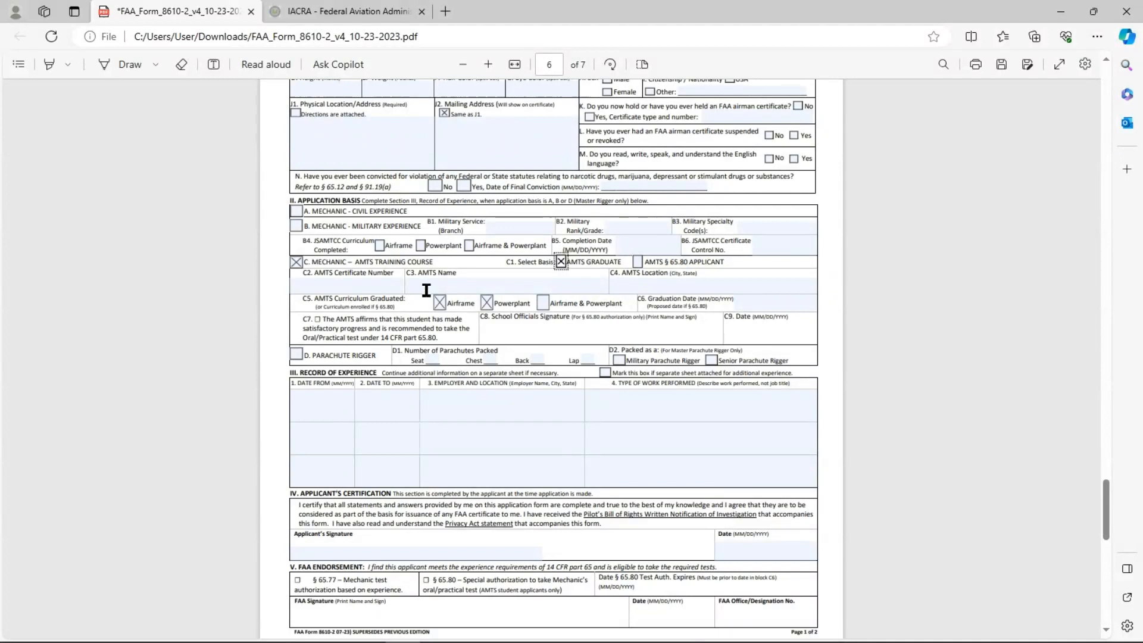
mouse_move(642, 290)
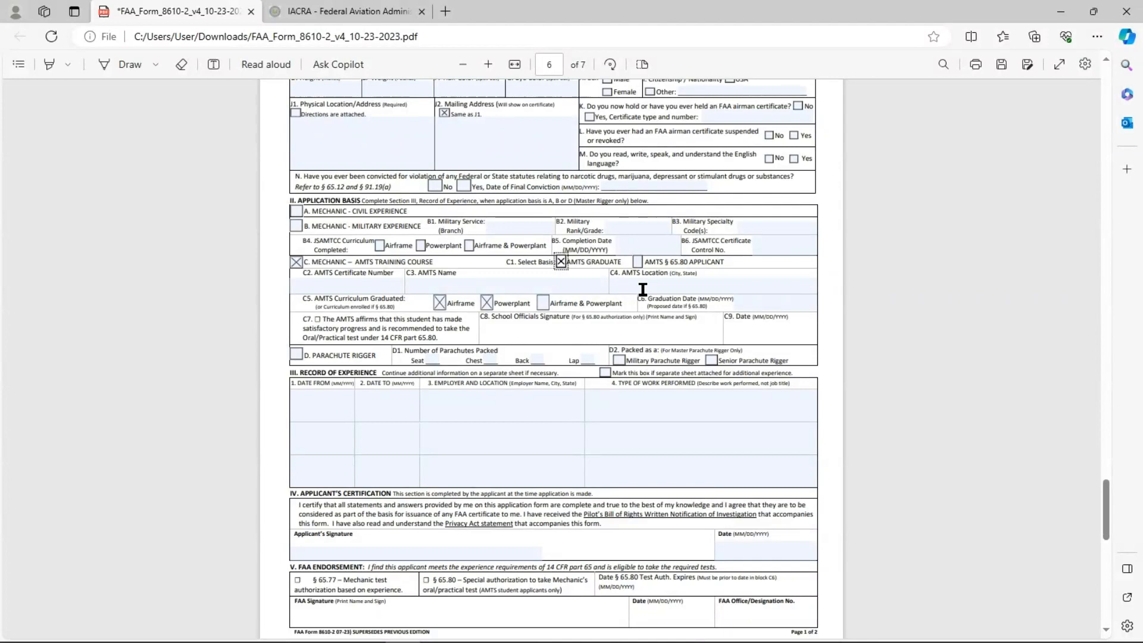
mouse_move(457, 279)
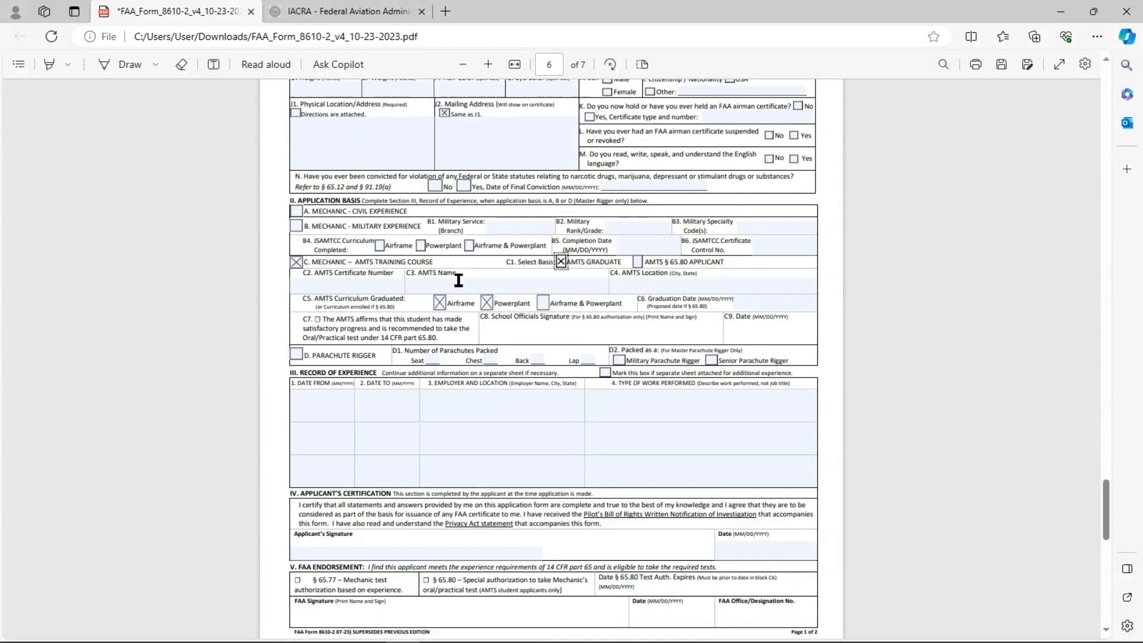
mouse_move(625, 281)
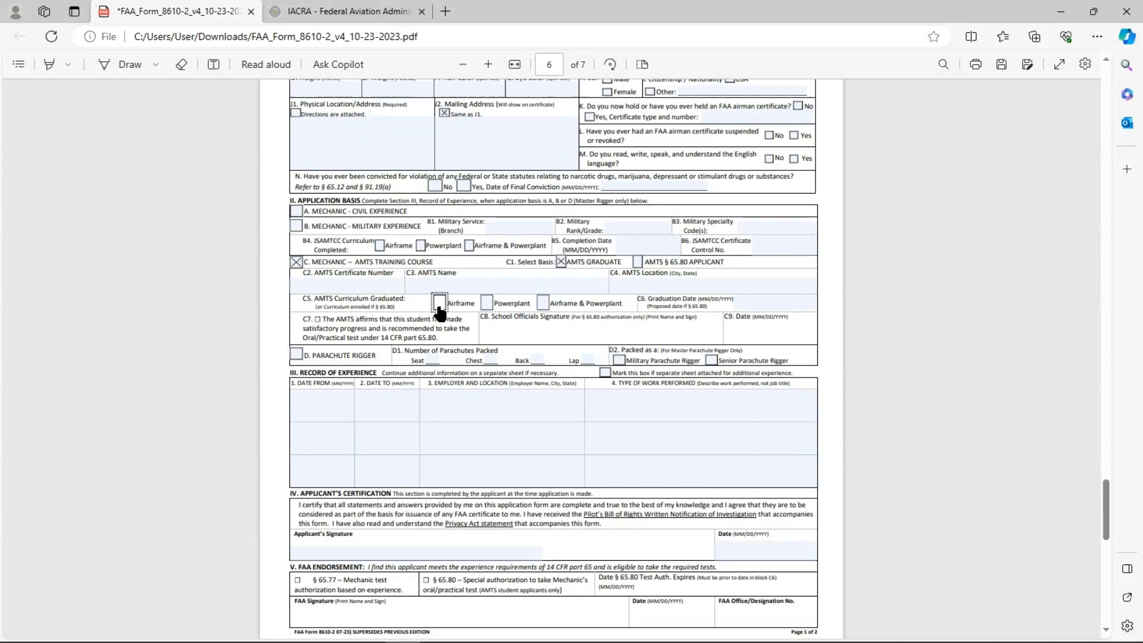
click(439, 302)
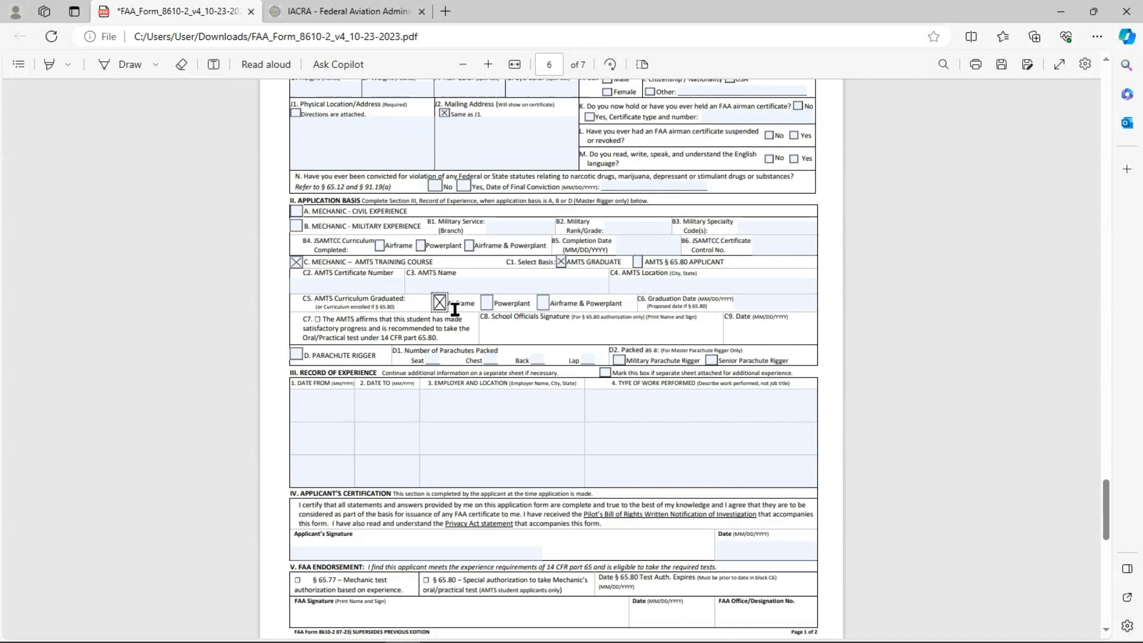
click(486, 302)
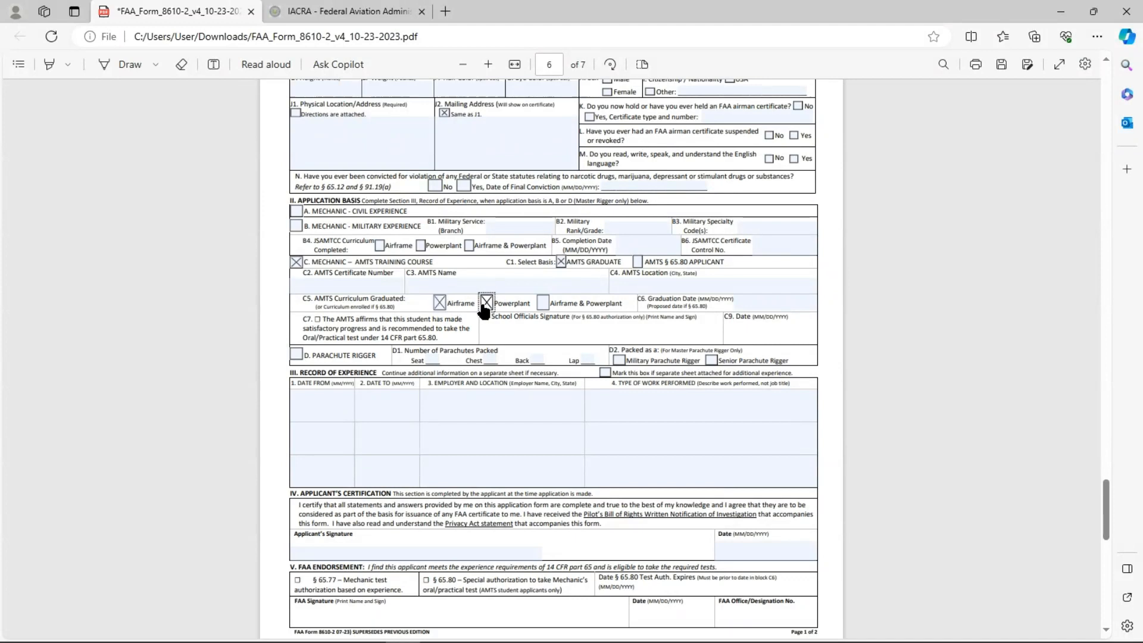
click(486, 302)
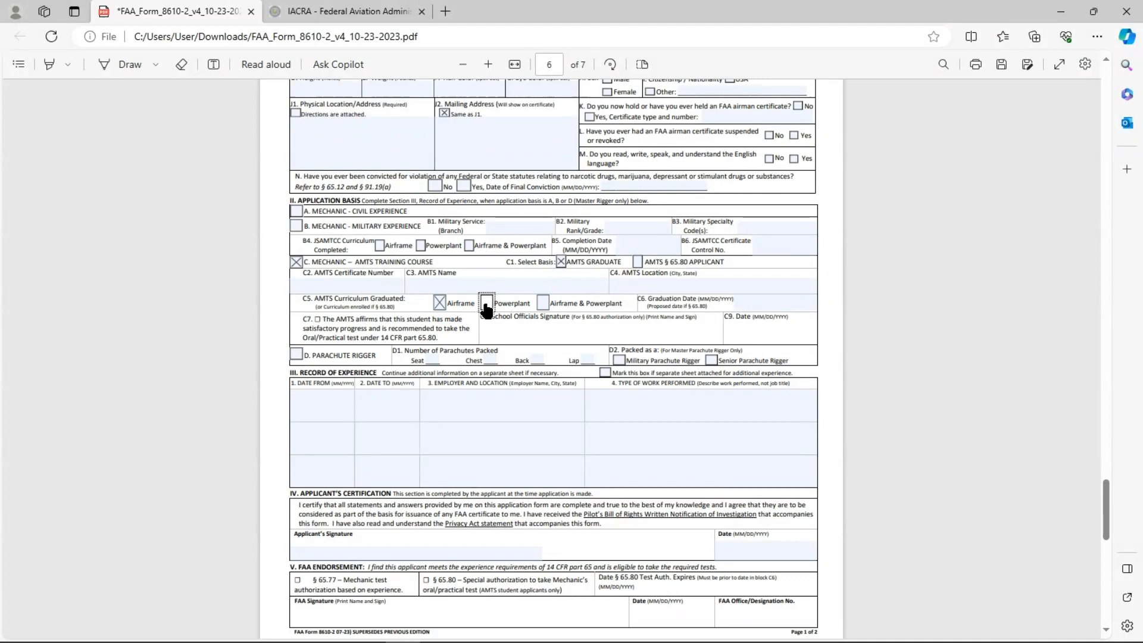
click(439, 303)
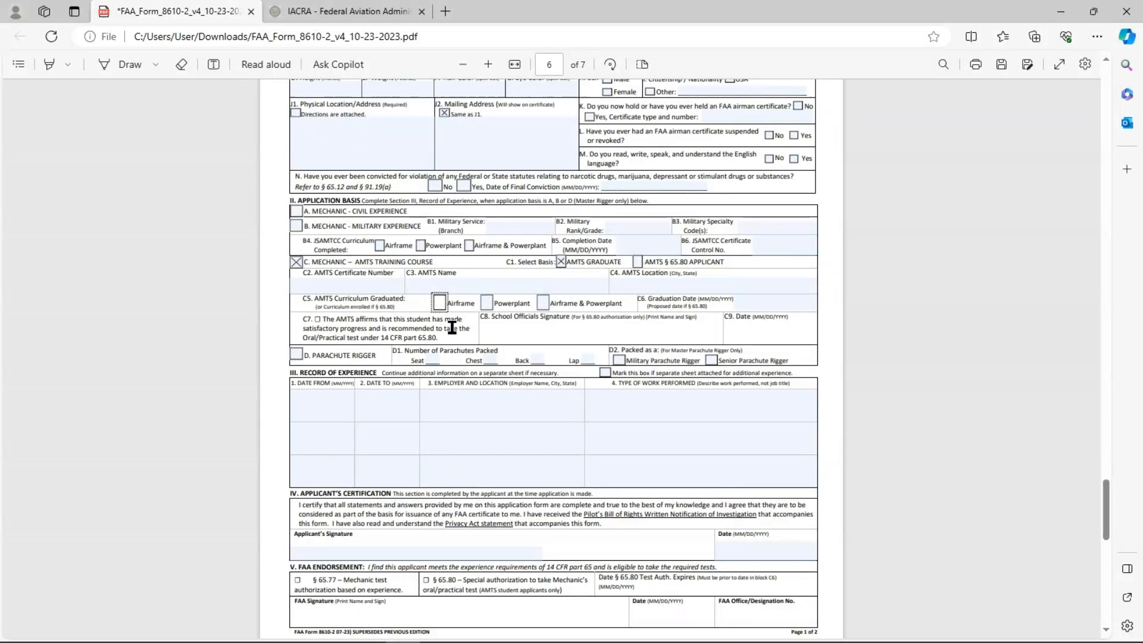
mouse_move(553, 309)
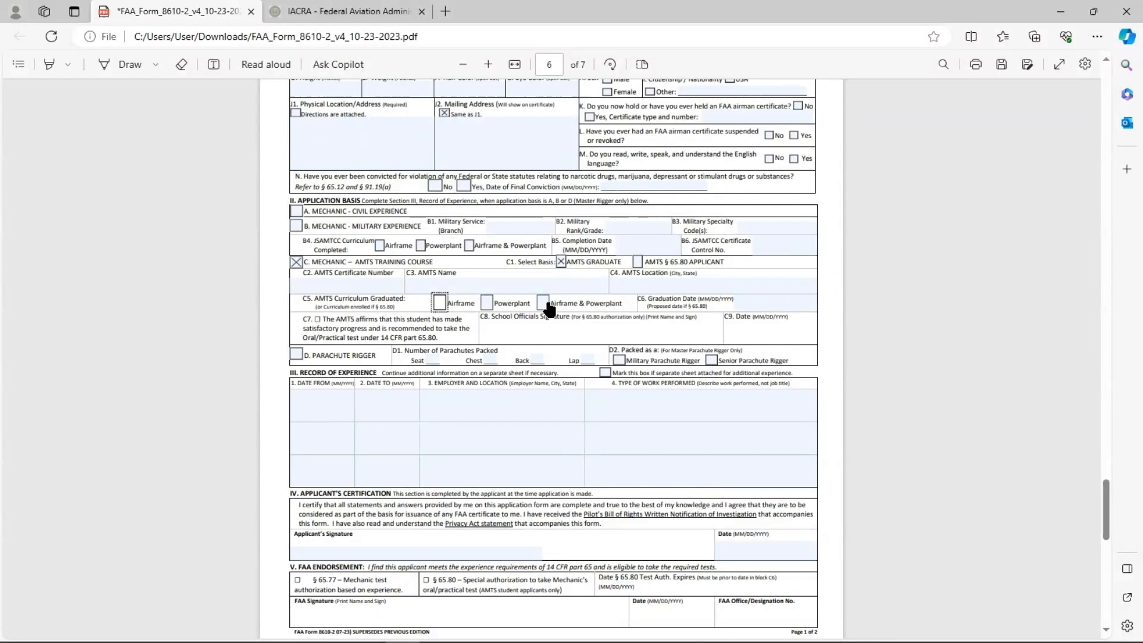
click(543, 302)
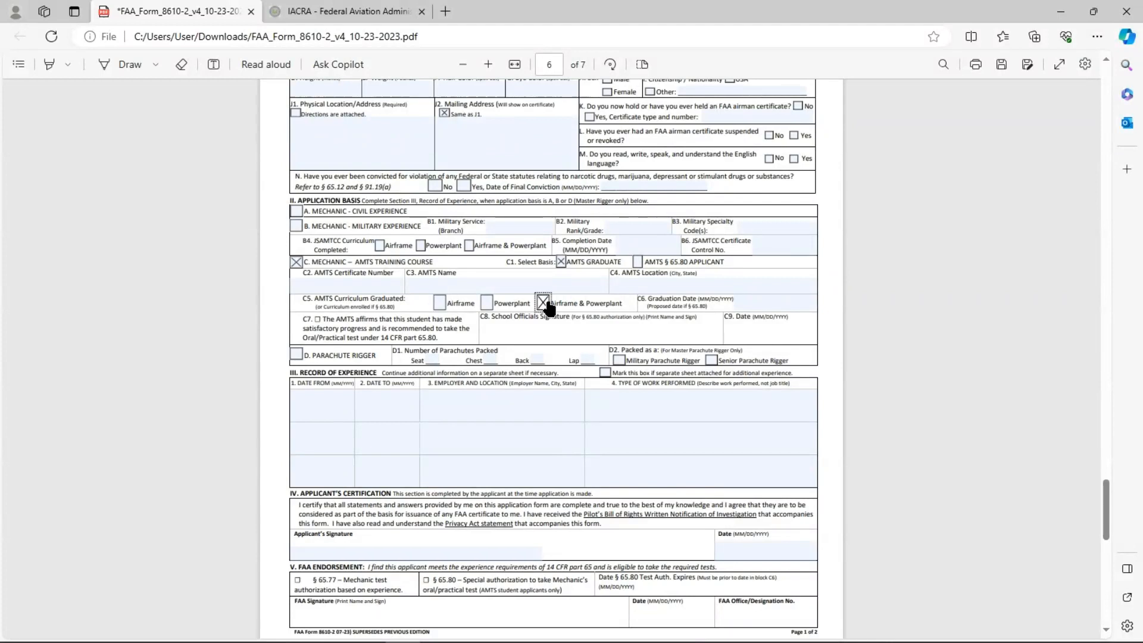
click(543, 303)
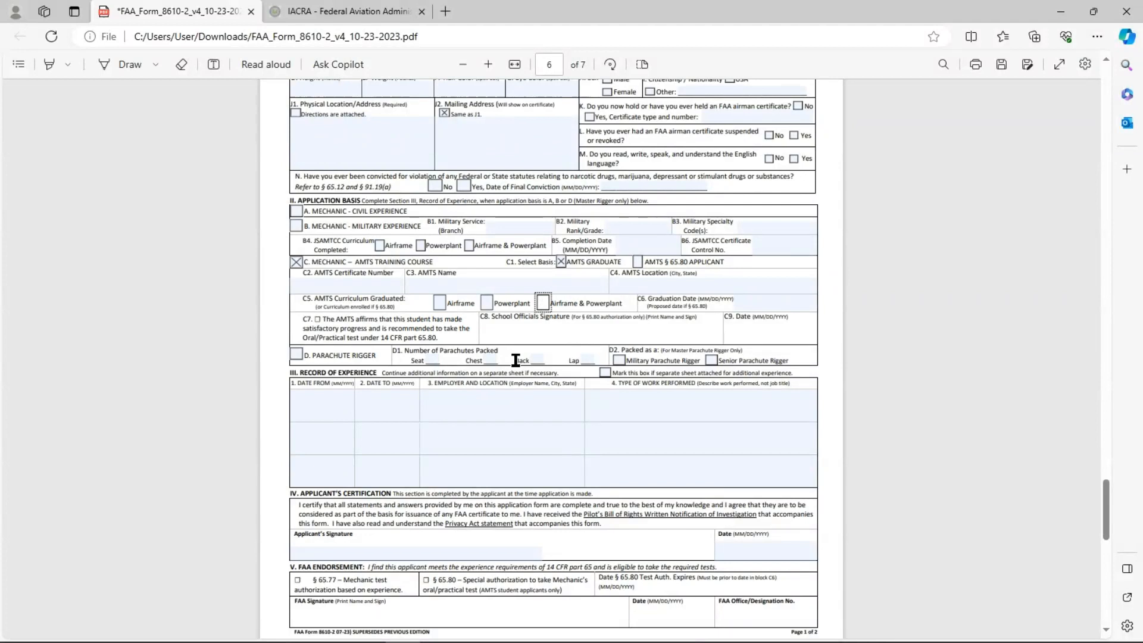
mouse_move(762, 306)
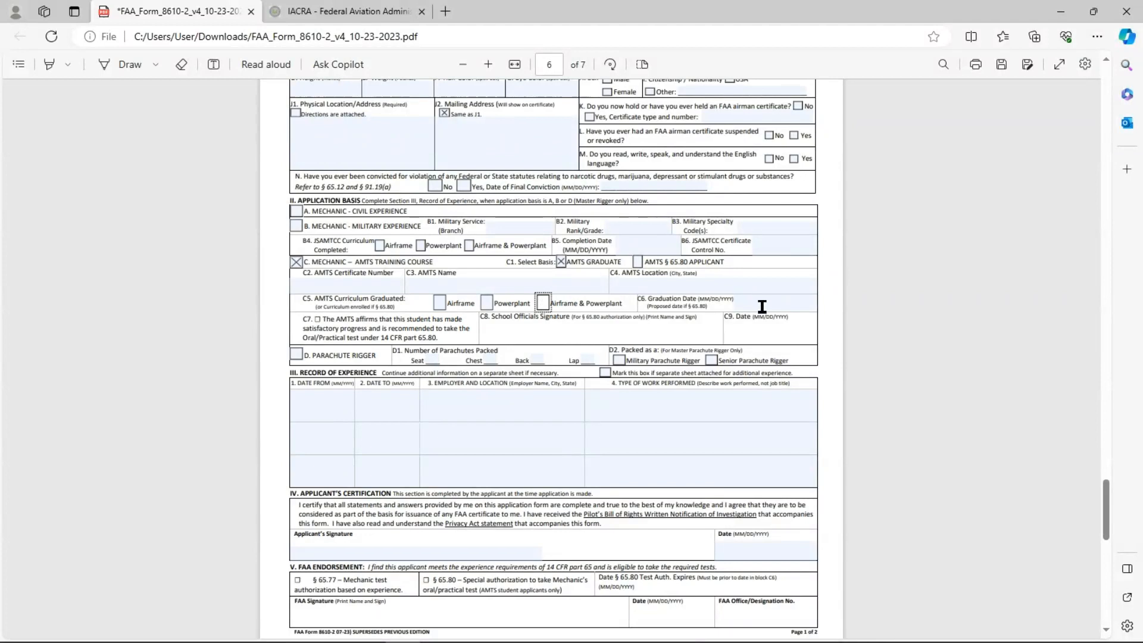
mouse_move(405, 563)
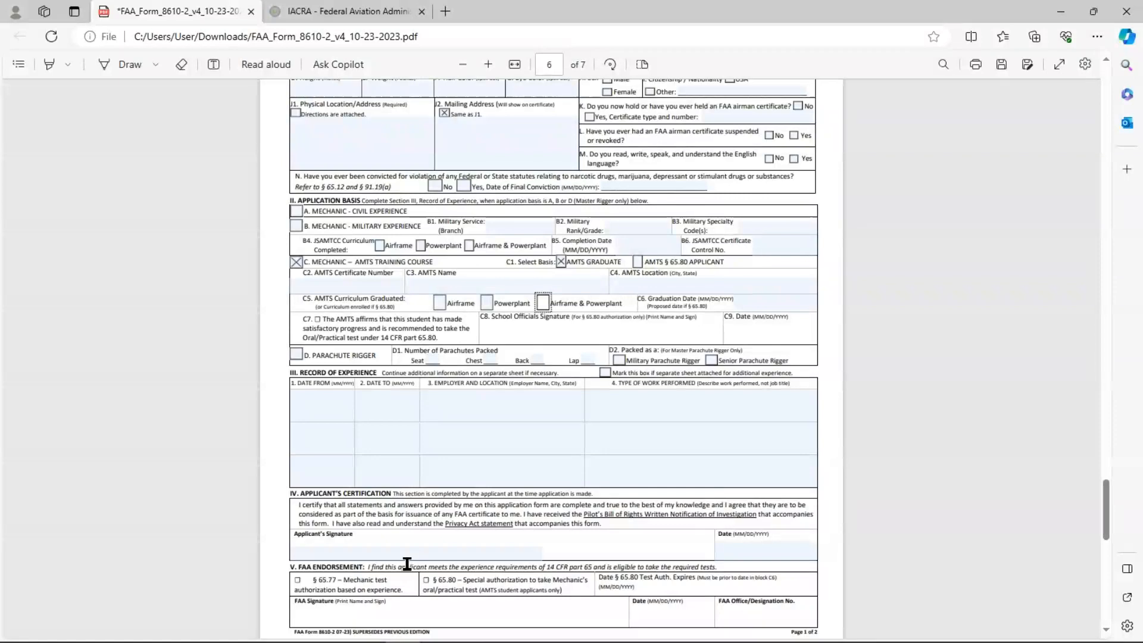
mouse_move(395, 557)
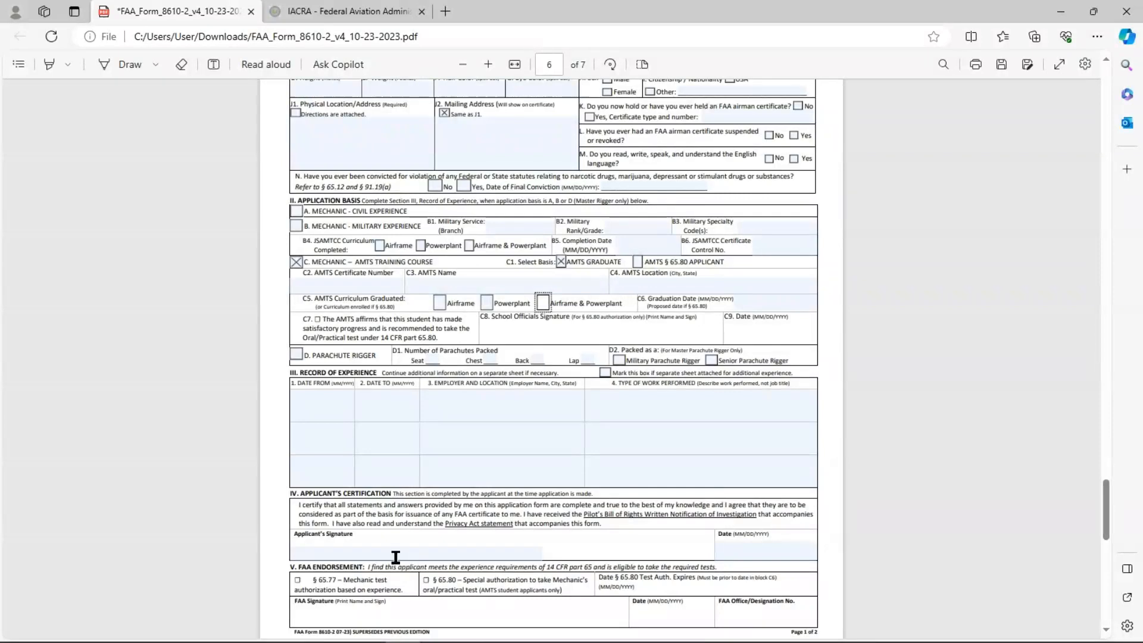
mouse_move(303, 391)
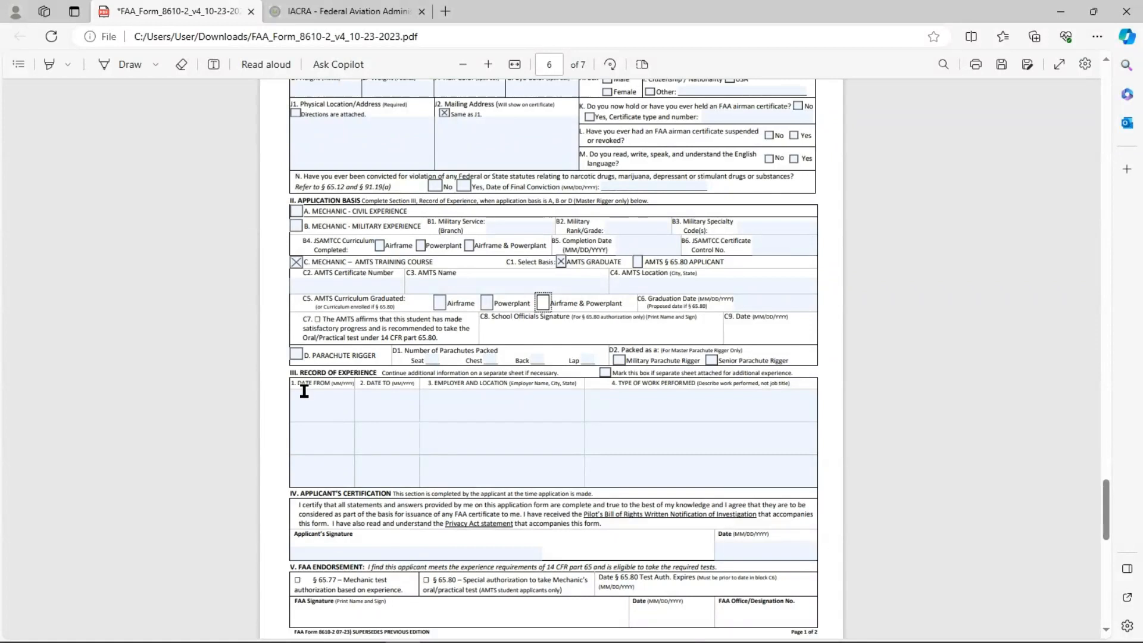
mouse_move(325, 441)
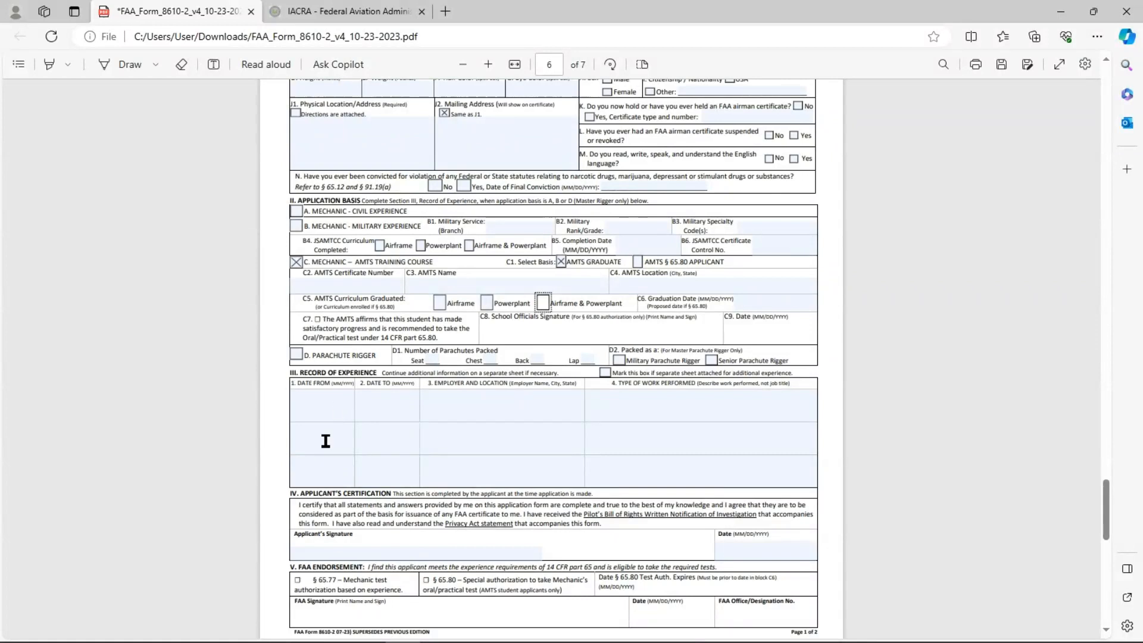
mouse_move(328, 407)
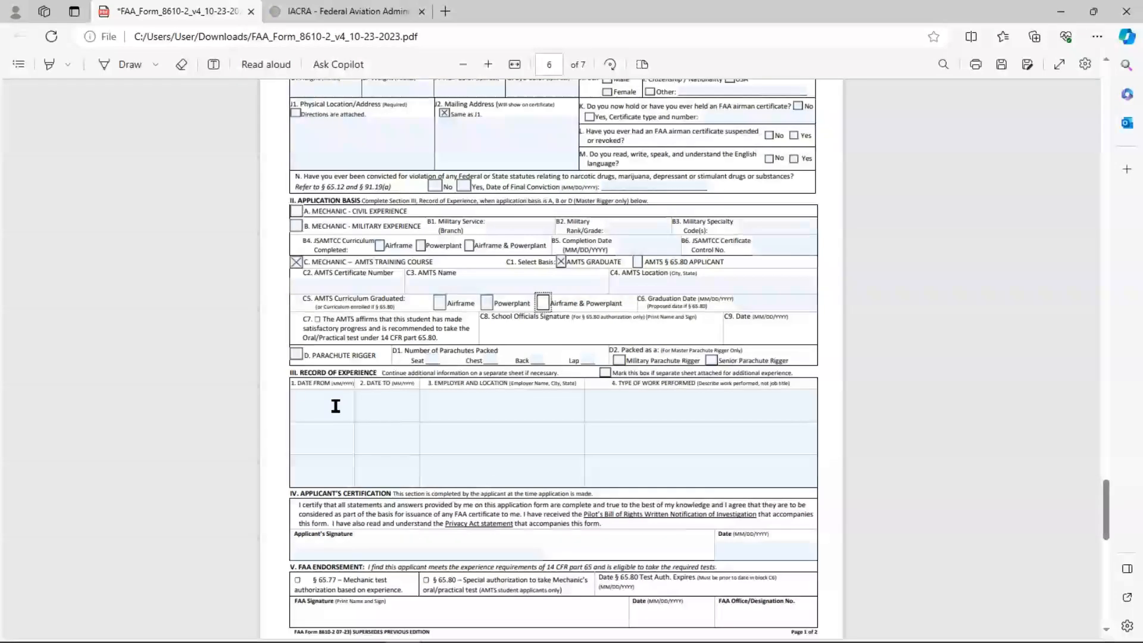
mouse_move(356, 391)
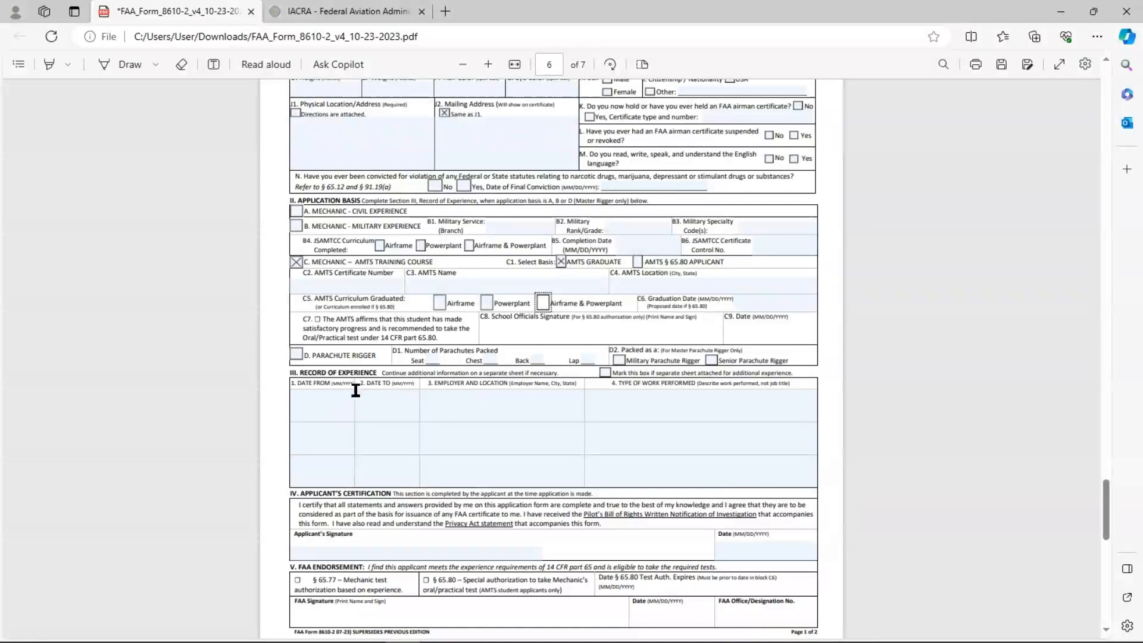
- Scroll down from Record of Experience to the Applicant's Certification and FAA Endorsement sections
scroll(down, 3)
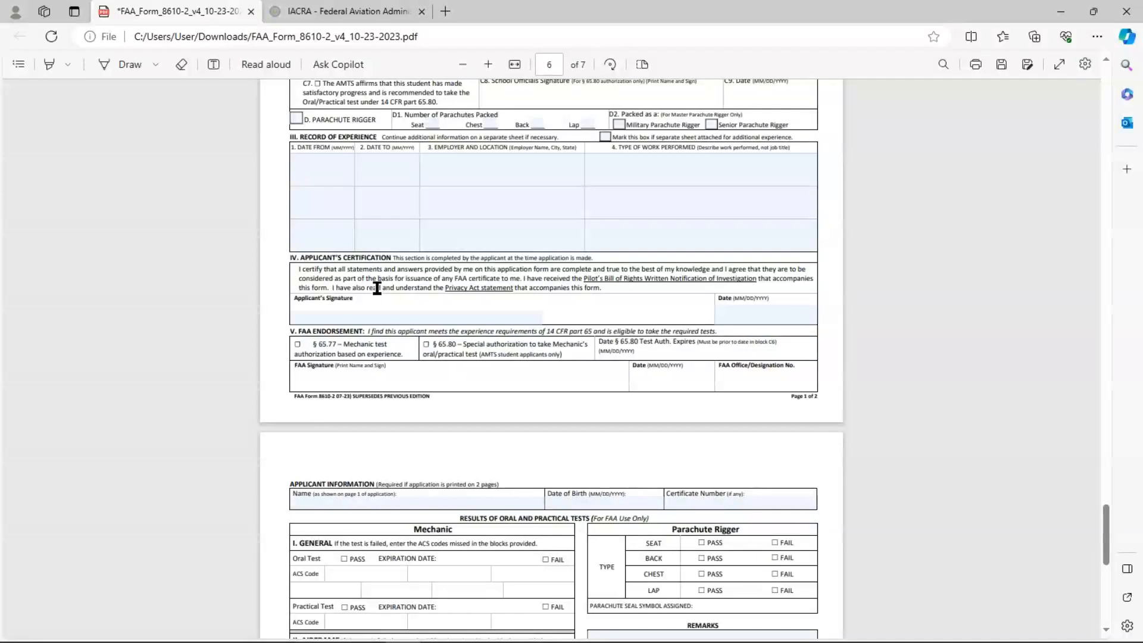
click(416, 314)
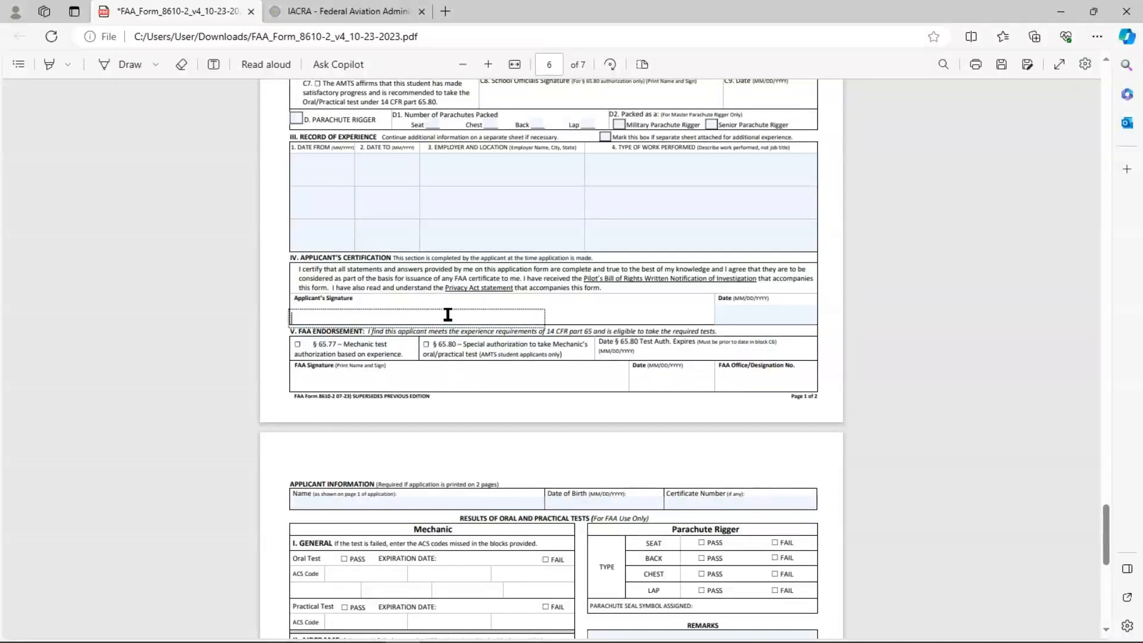
mouse_move(667, 311)
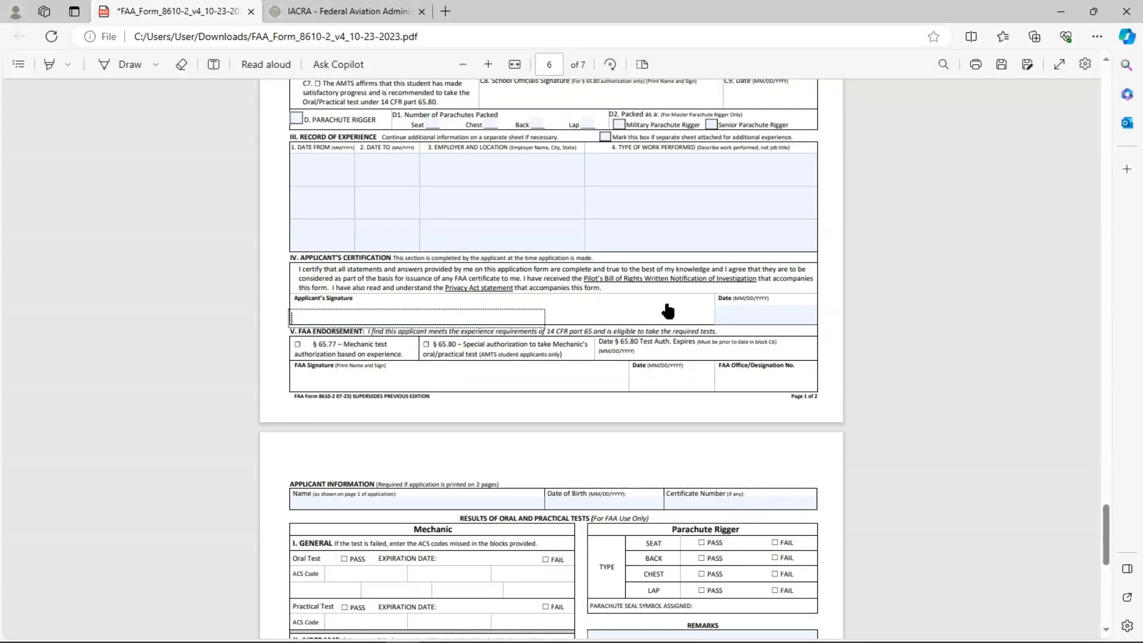
mouse_move(740, 314)
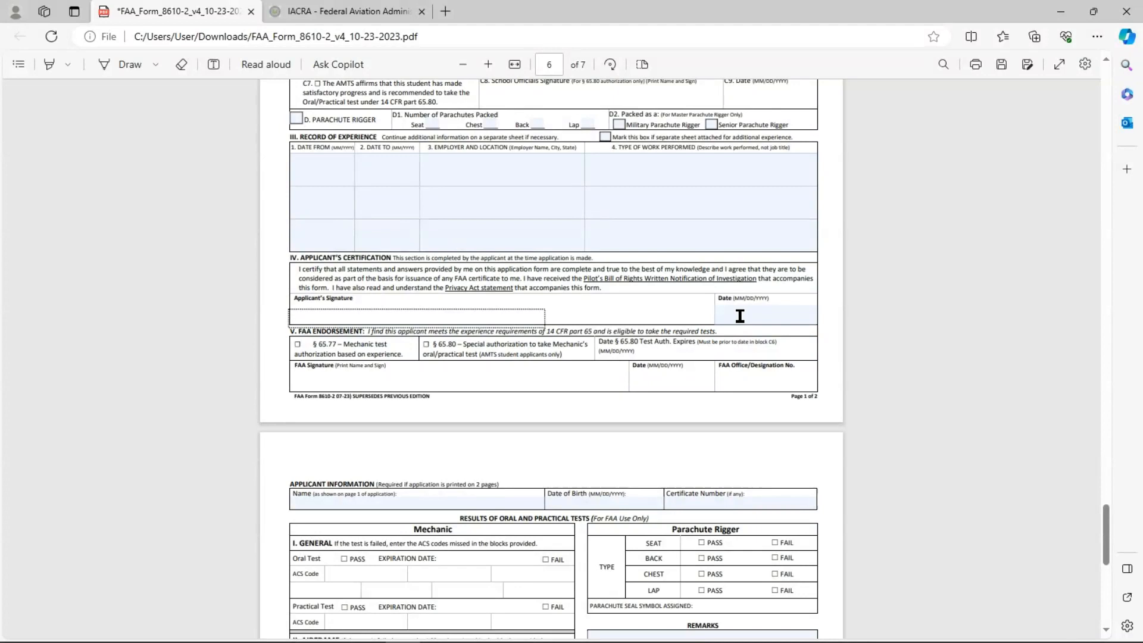
mouse_move(560, 180)
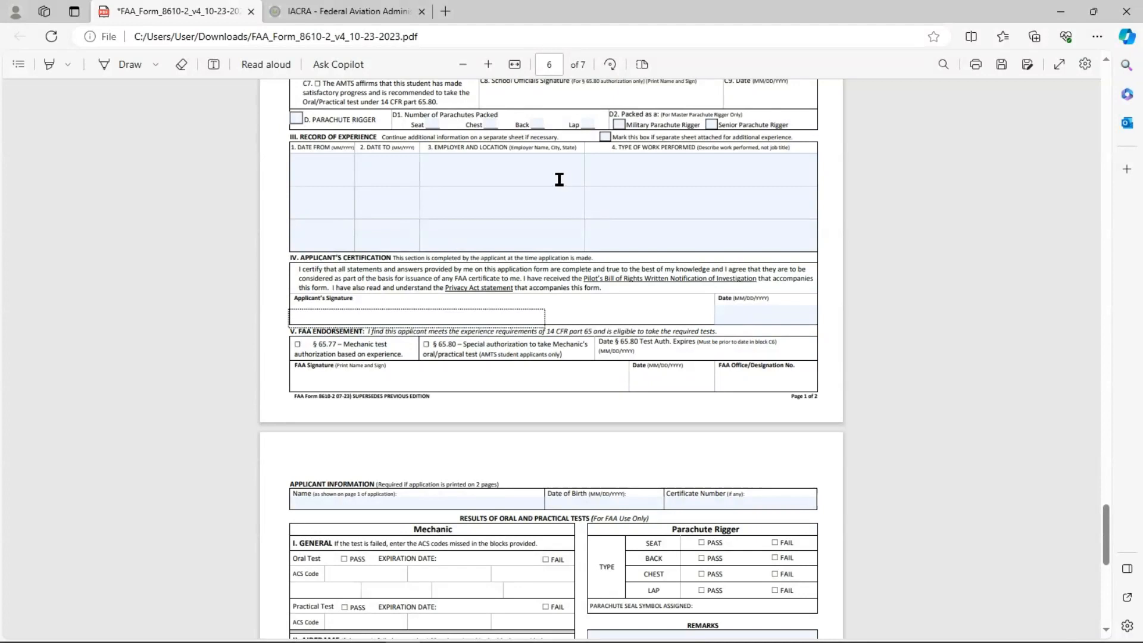
- Scroll down to page 7 showing the Results of Oral and Practical Tests
scroll(down, 3)
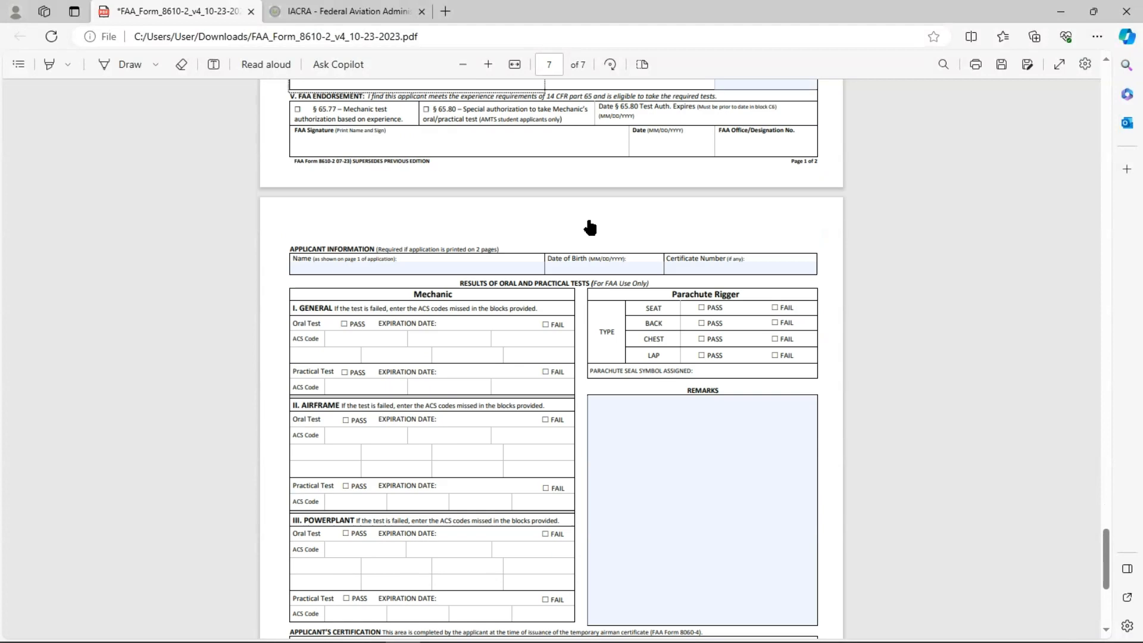
mouse_move(272, 295)
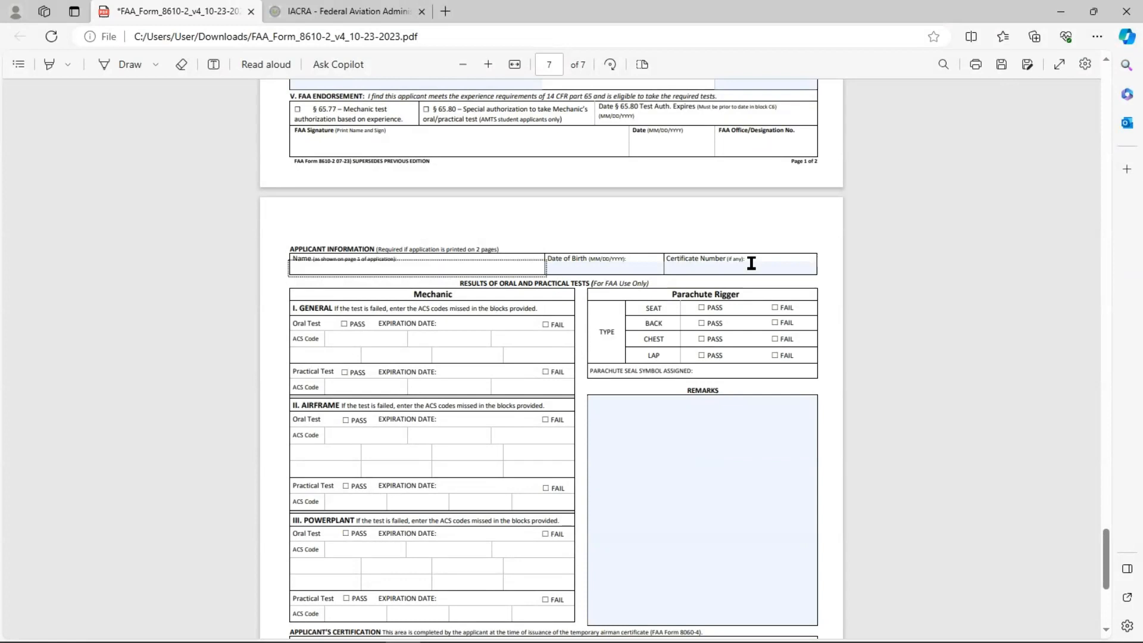
mouse_move(728, 280)
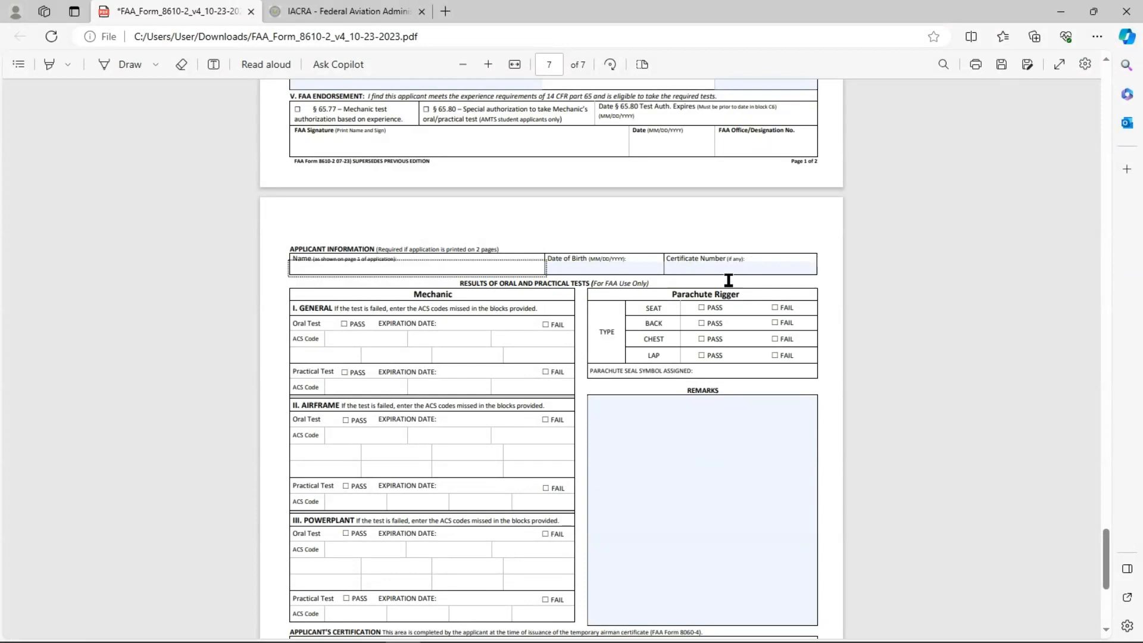
mouse_move(633, 415)
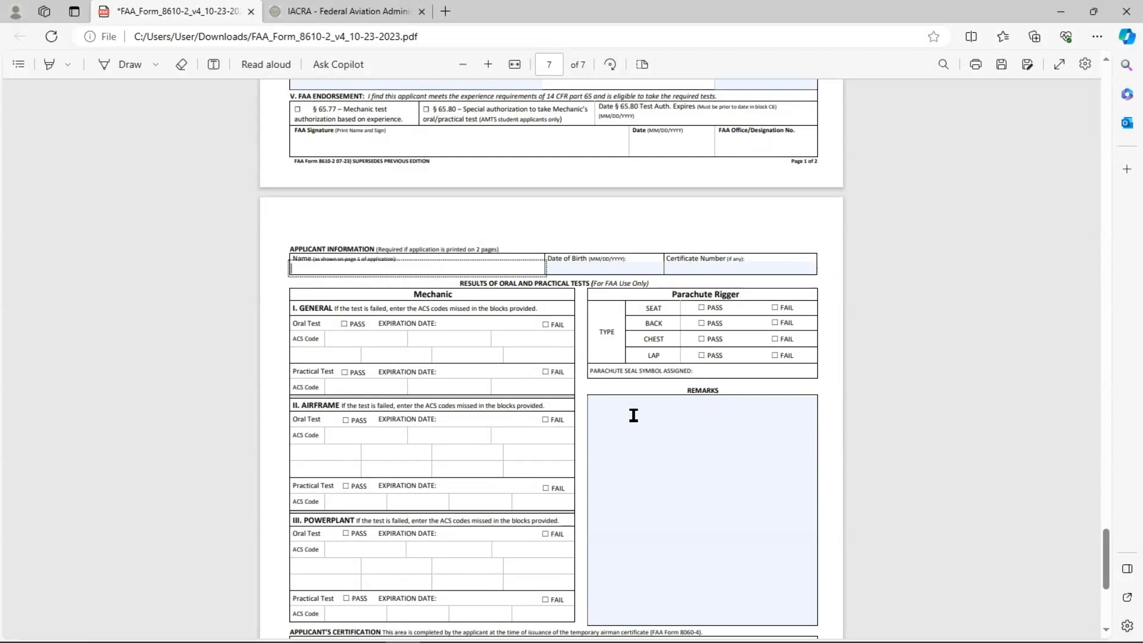
- Scroll back up to the Applicant's Certification section on page 6
scroll(up, 3)
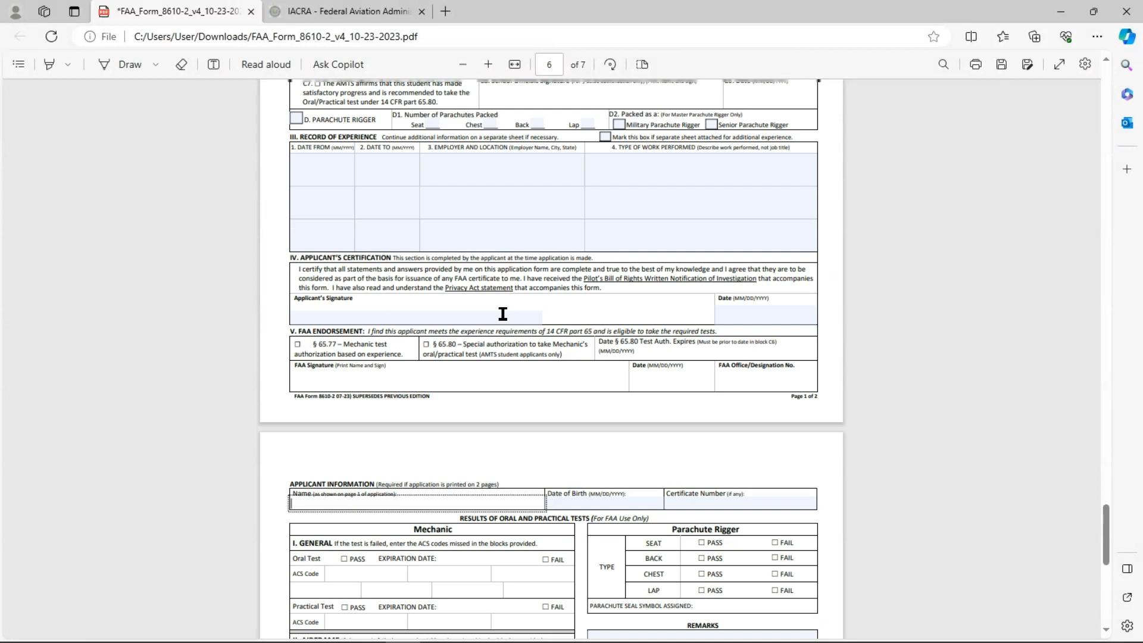
mouse_move(388, 326)
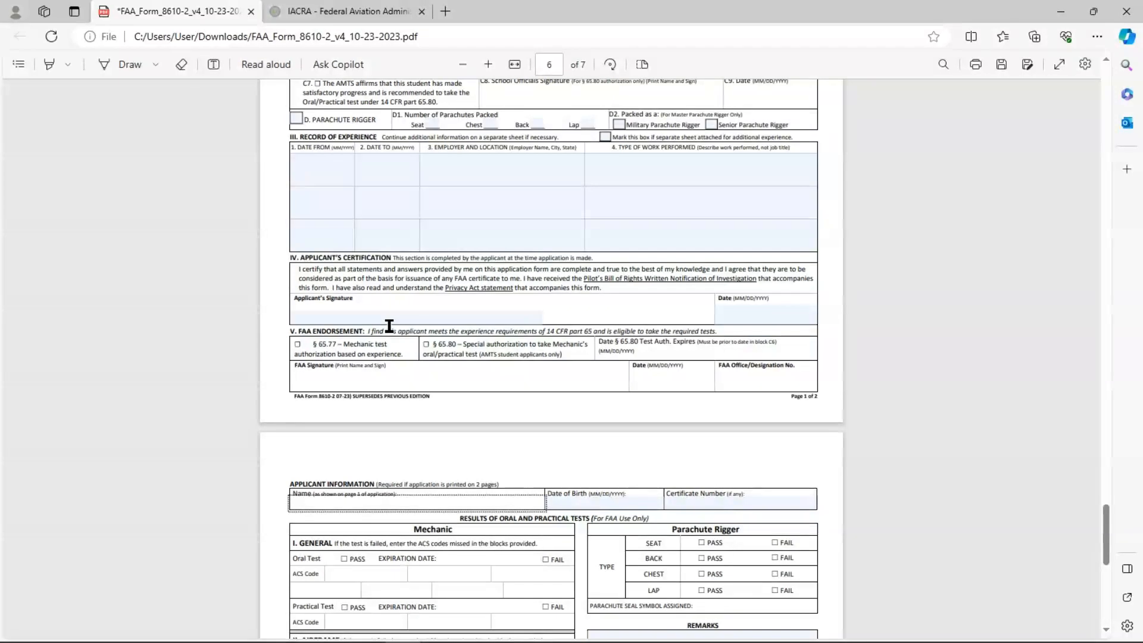
- Scroll through page 7 to its bottom Remarks box, then back up to the test results
scroll(up, 3)
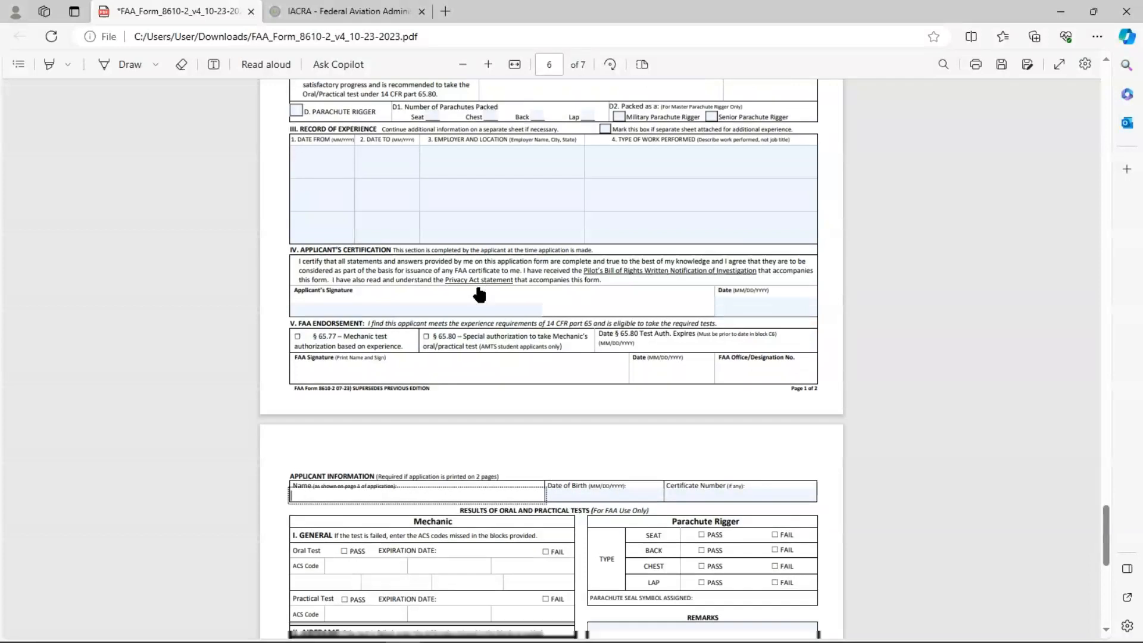
scroll(down, 3)
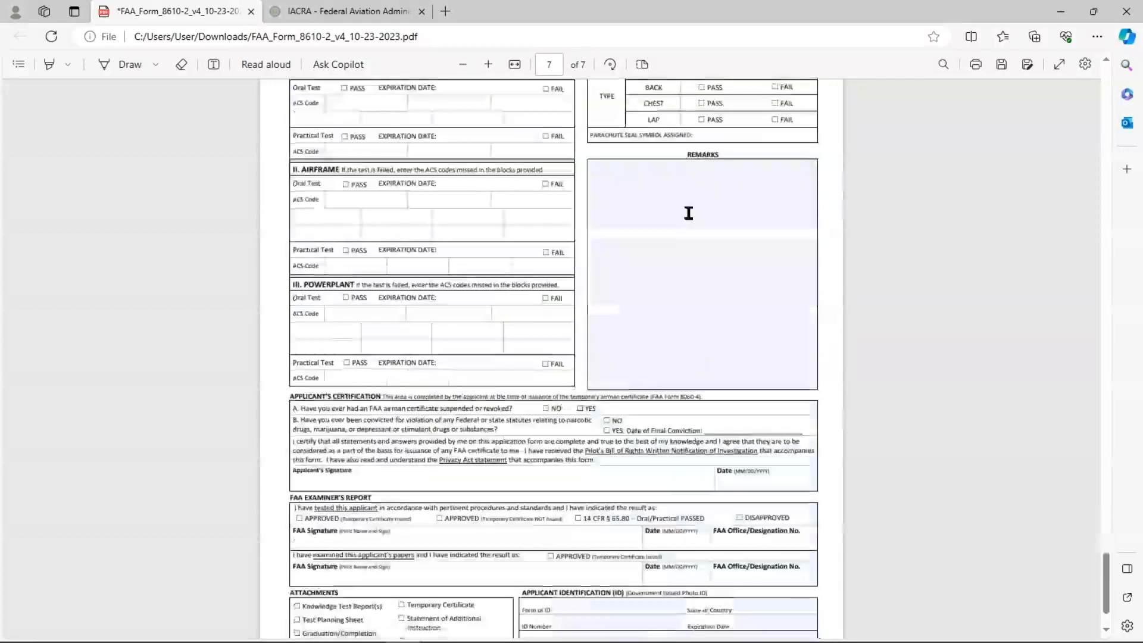
scroll(down, 3)
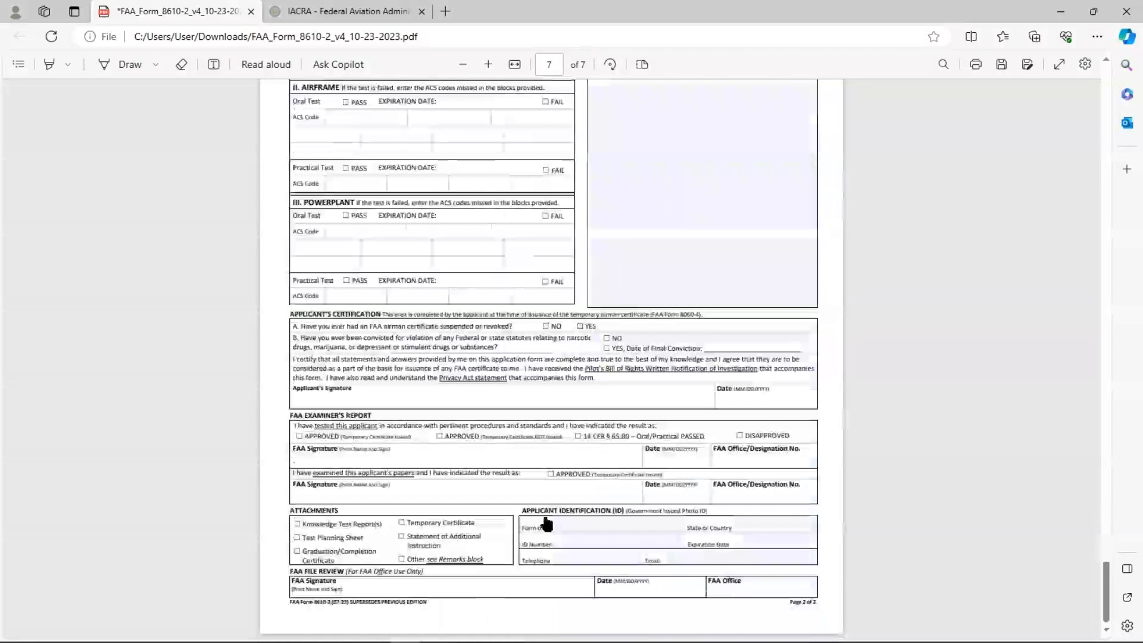
scroll(up, 3)
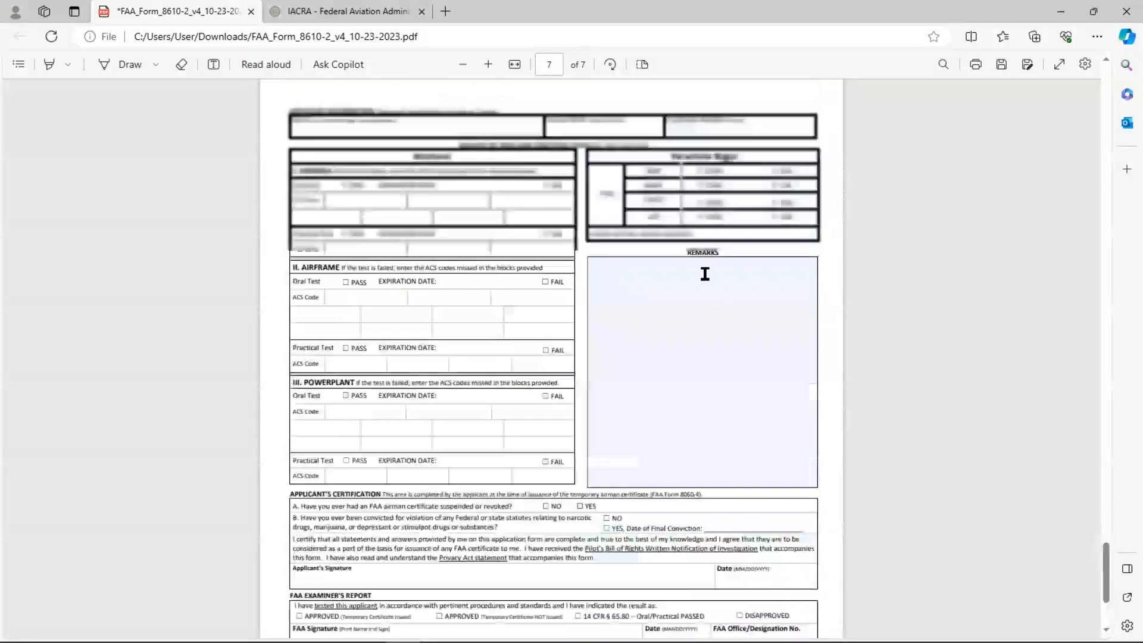
scroll(up, 3)
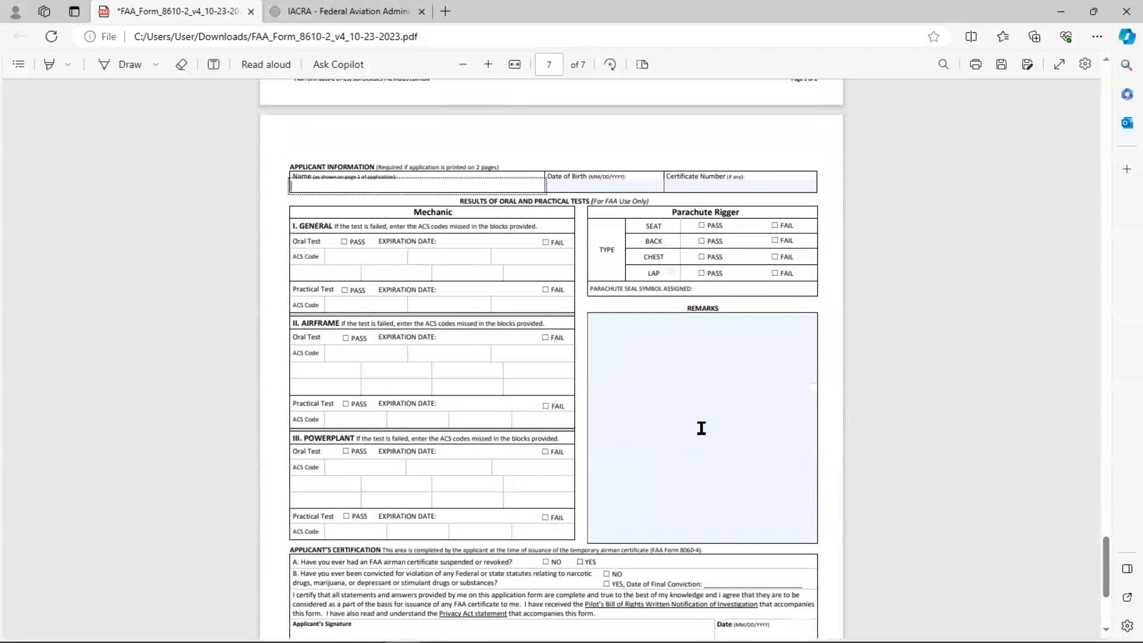
mouse_move(684, 409)
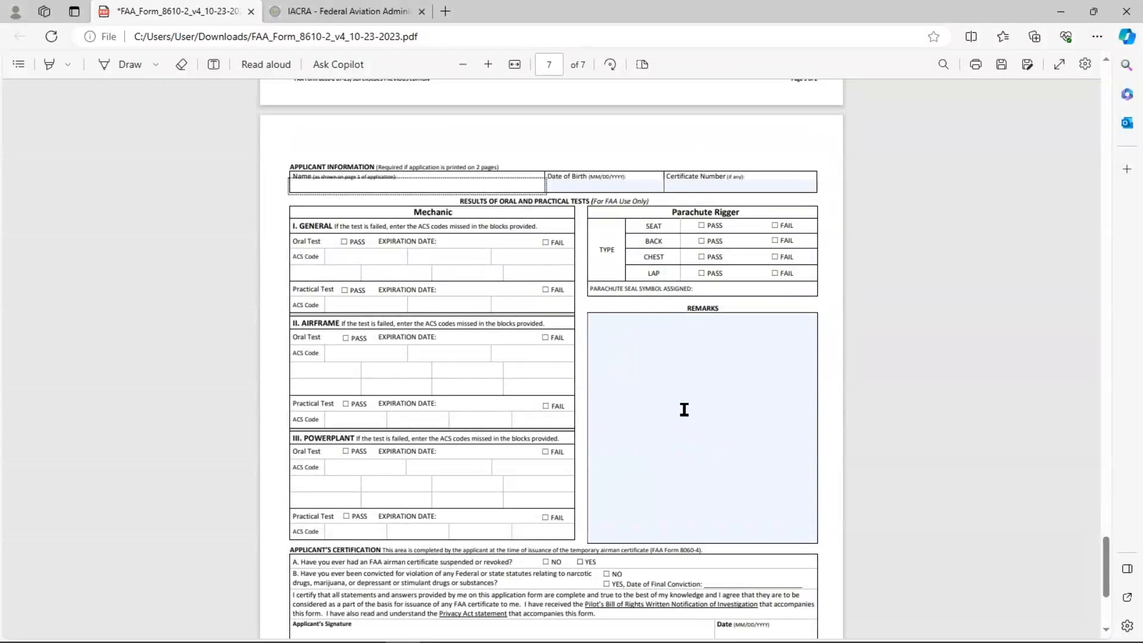
- Scroll to the top of page 6, then down to the Application Basis and Record of Experience sections
scroll(up, 3)
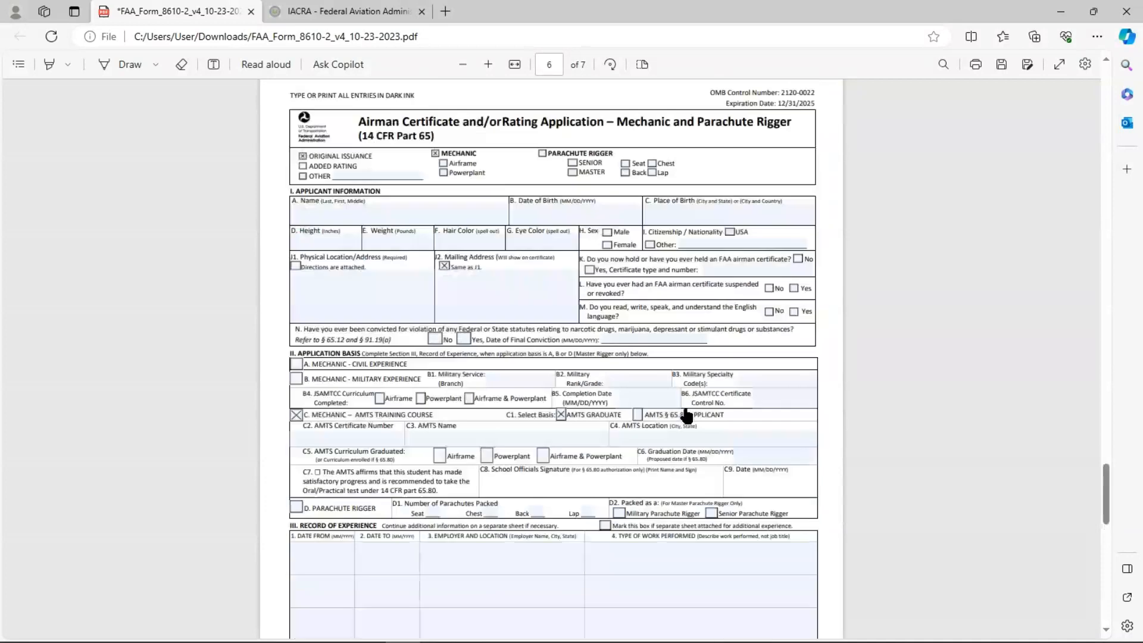
scroll(down, 3)
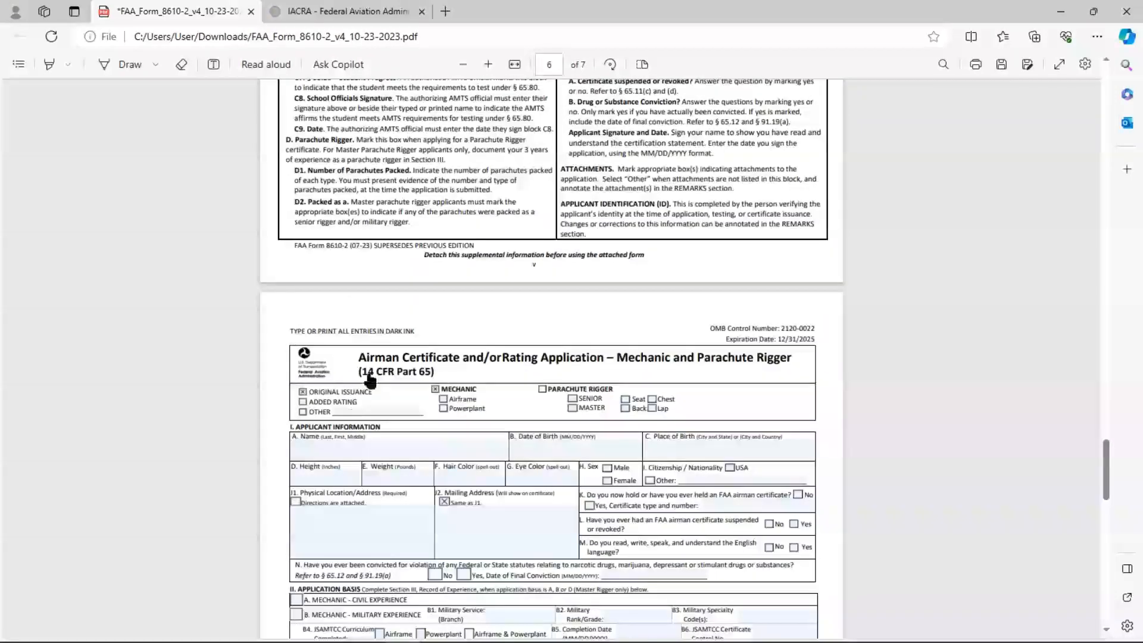
scroll(down, 3)
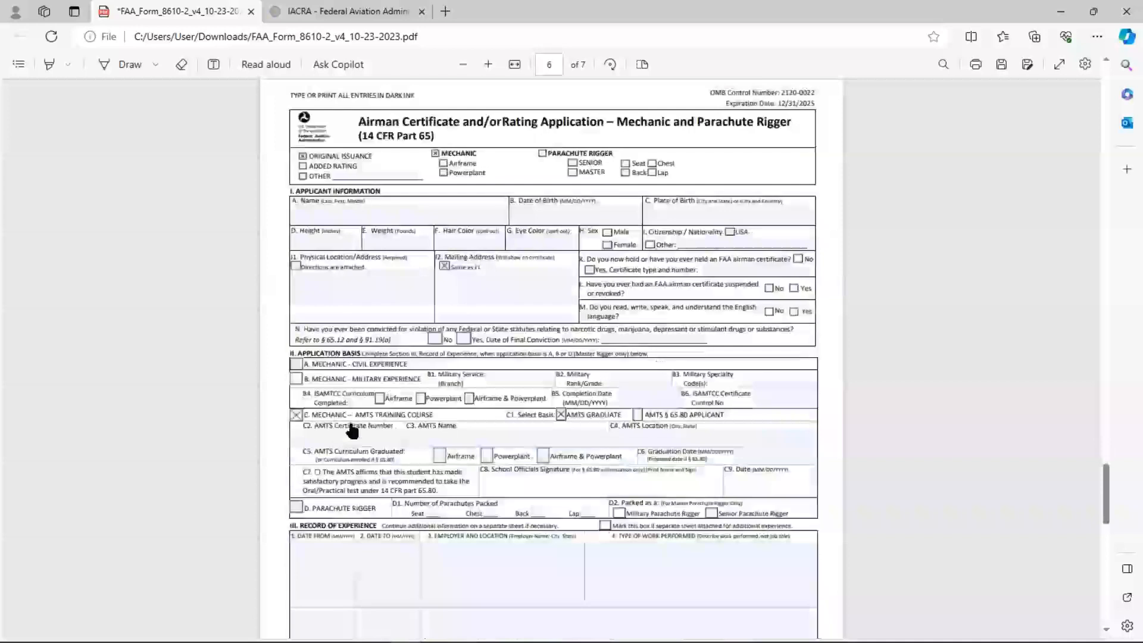
scroll(down, 3)
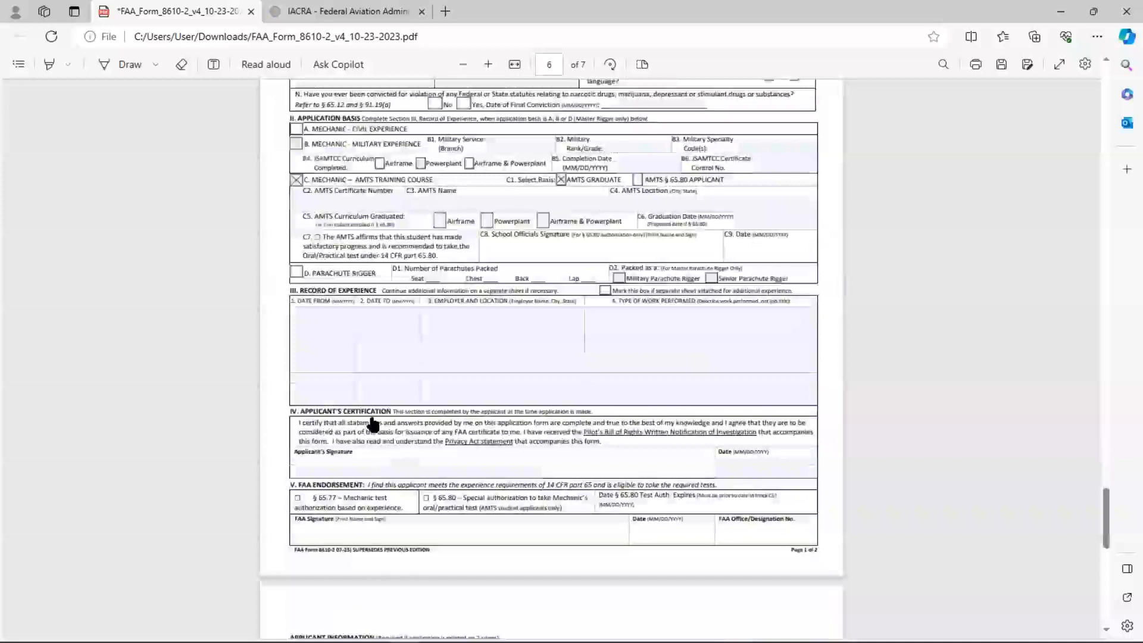